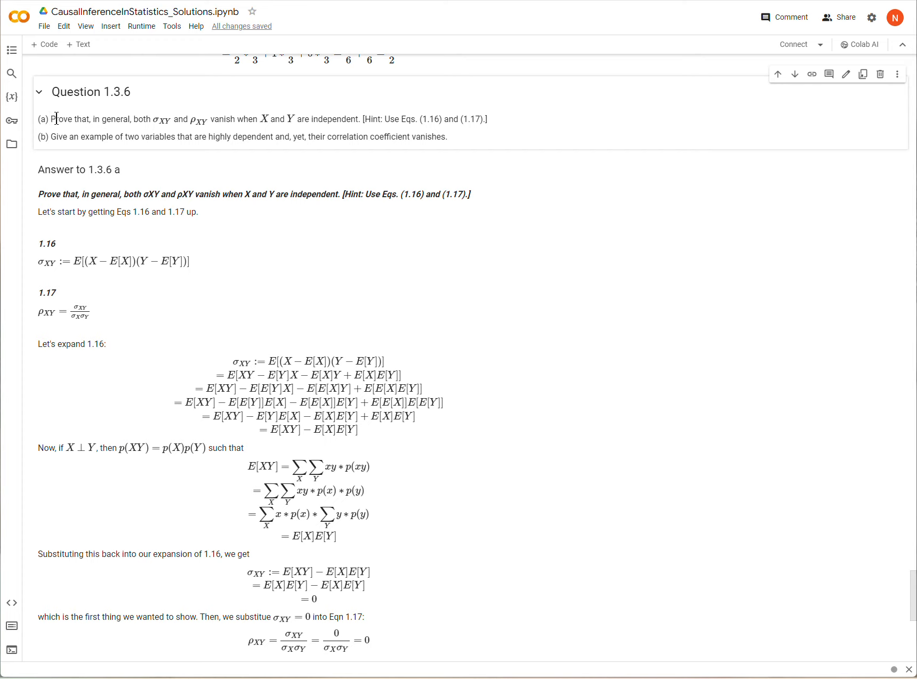
# Highlight words in the part (a) question text to read it closely.
pyautogui.moveTo(54, 119); pyautogui.dragTo(116, 119)
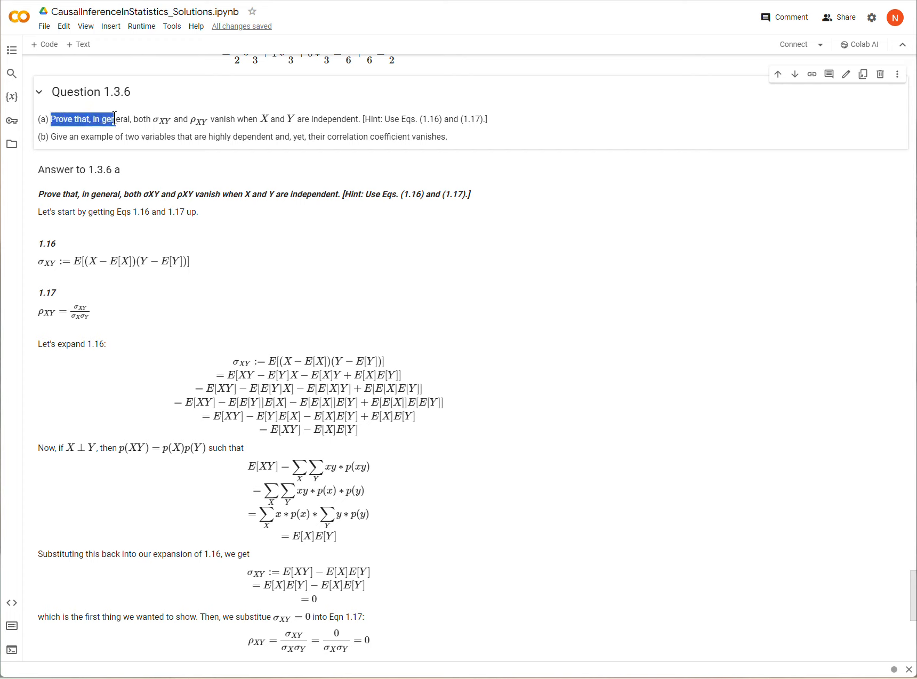
pyautogui.click(155, 125)
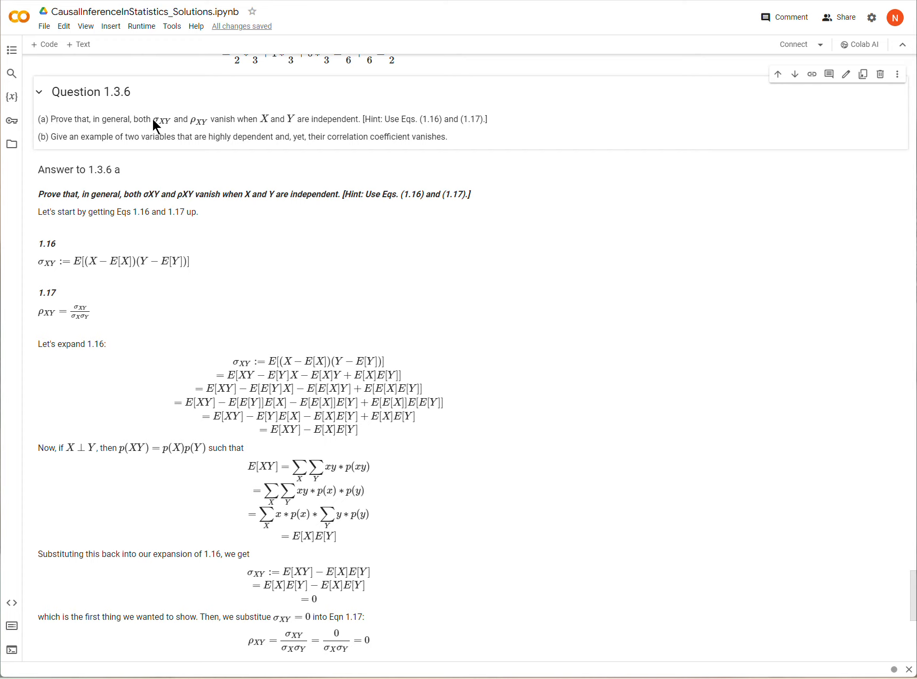
pyautogui.doubleClick(157, 120)
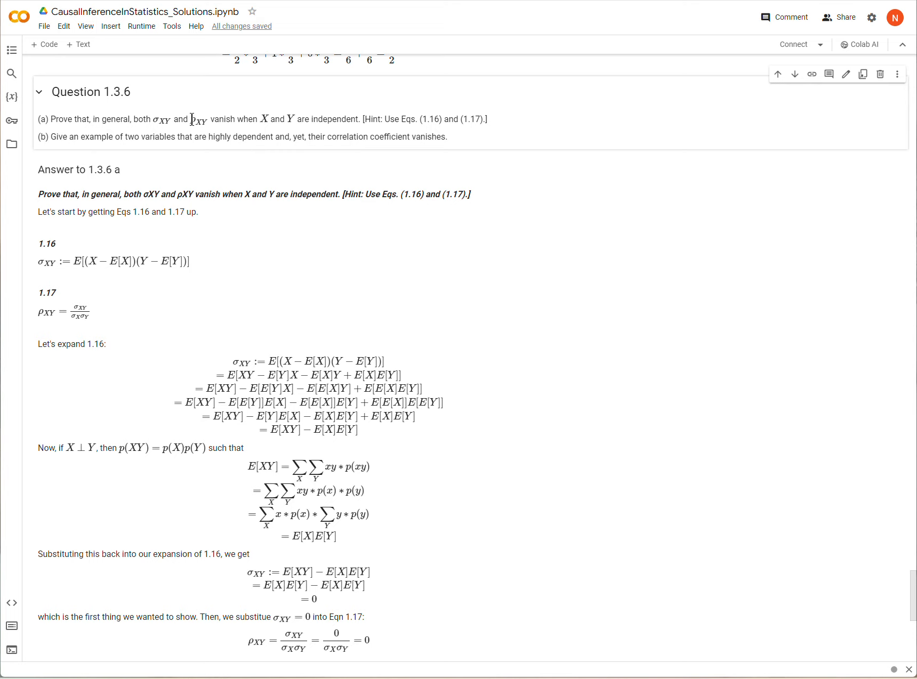
pyautogui.doubleClick(198, 120)
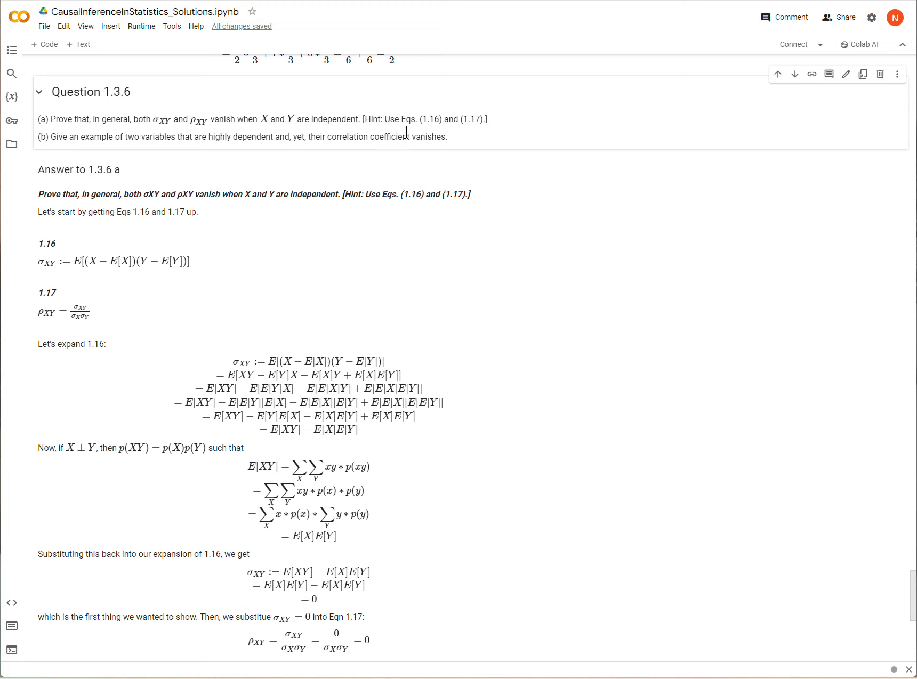
pyautogui.doubleClick(428, 120)
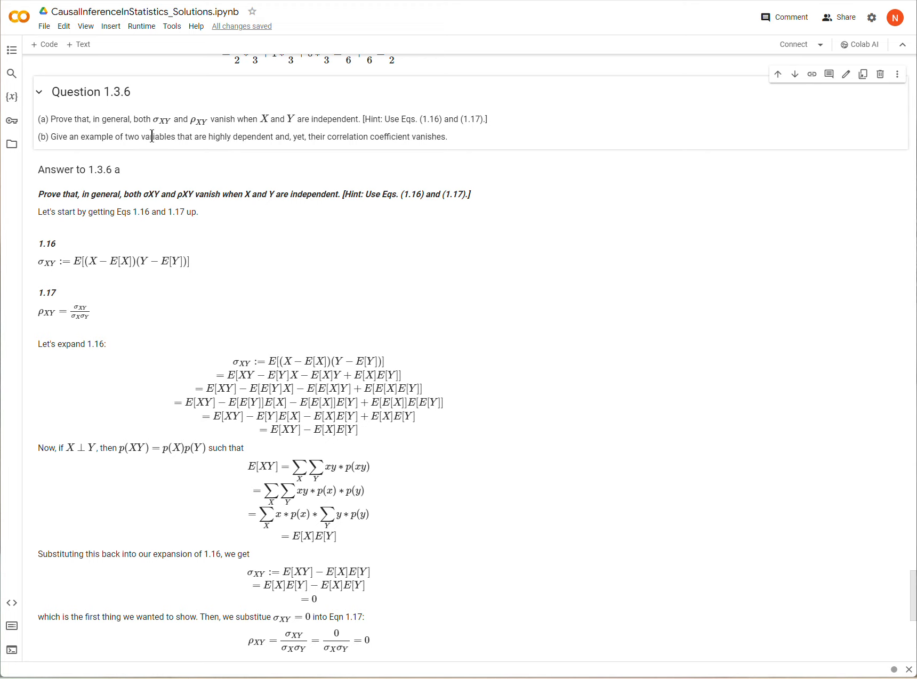
pyautogui.moveTo(201, 121)
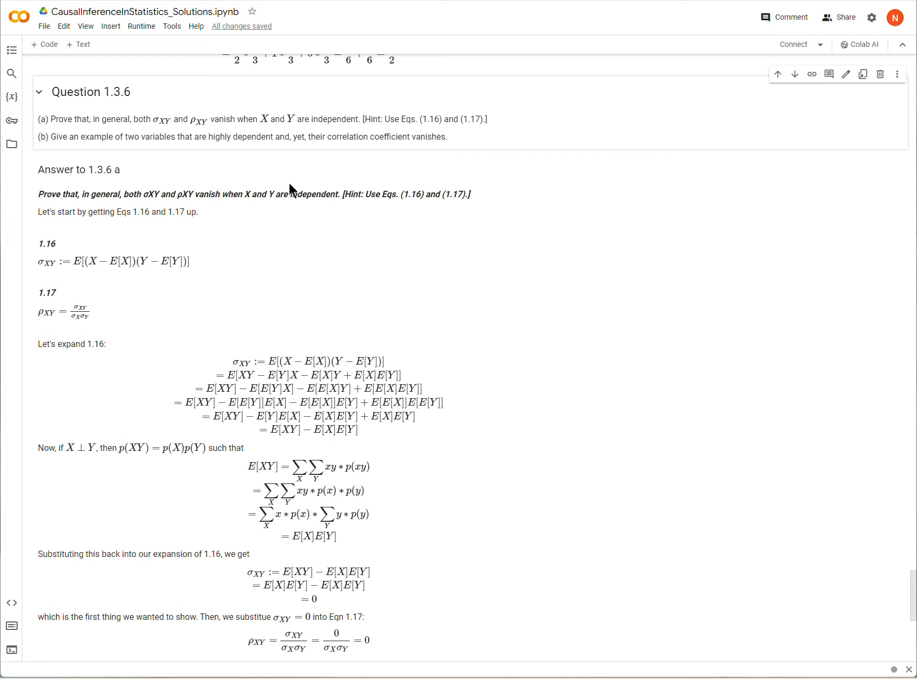
pyautogui.moveTo(344, 122)
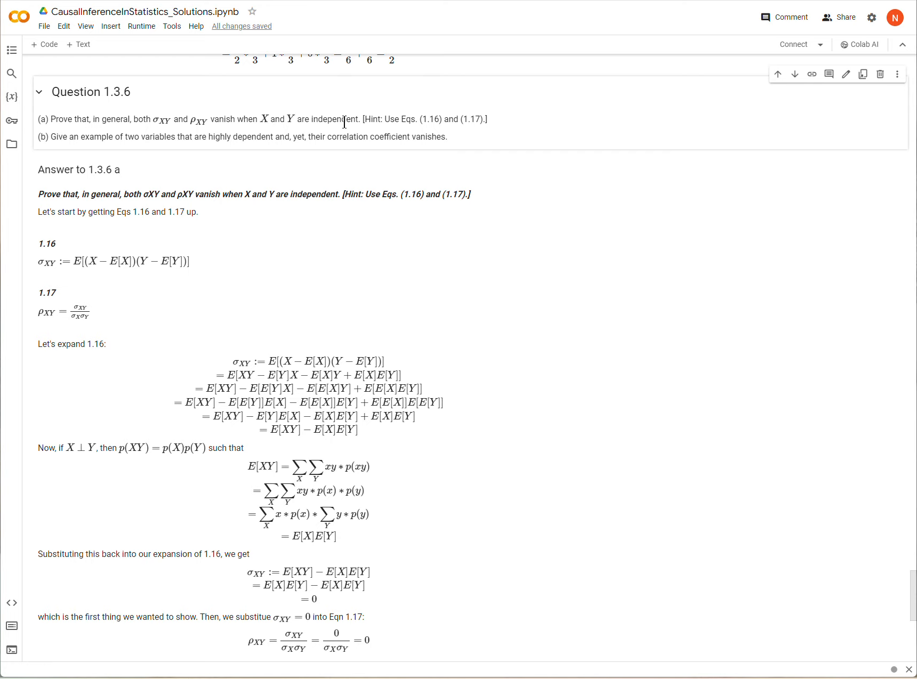
pyautogui.moveTo(211, 124)
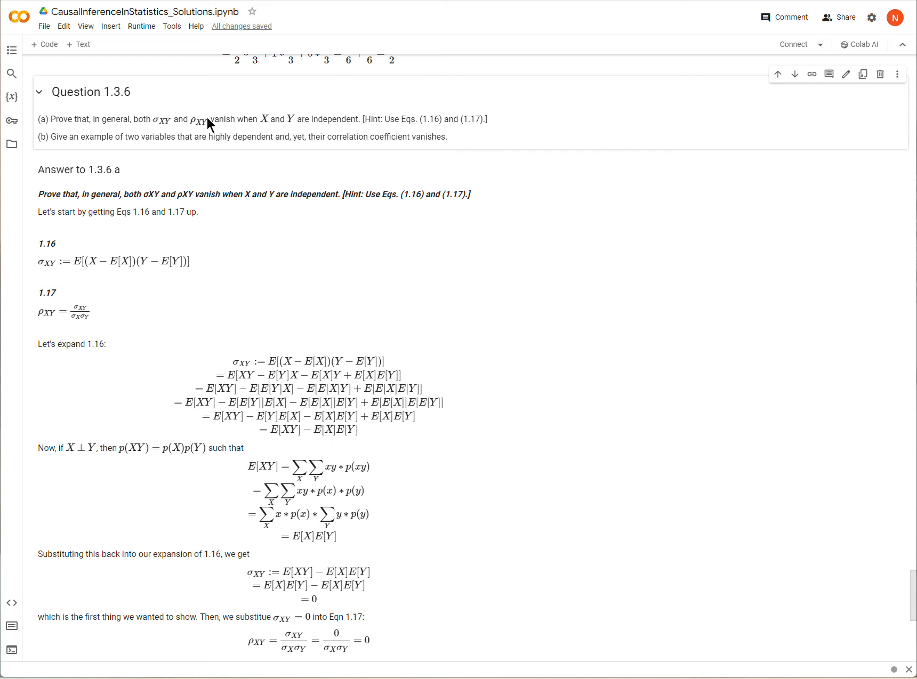
# Scroll past the part (a) correlation result to the Answer 1.3.6 b heading.
pyautogui.scroll(-3)
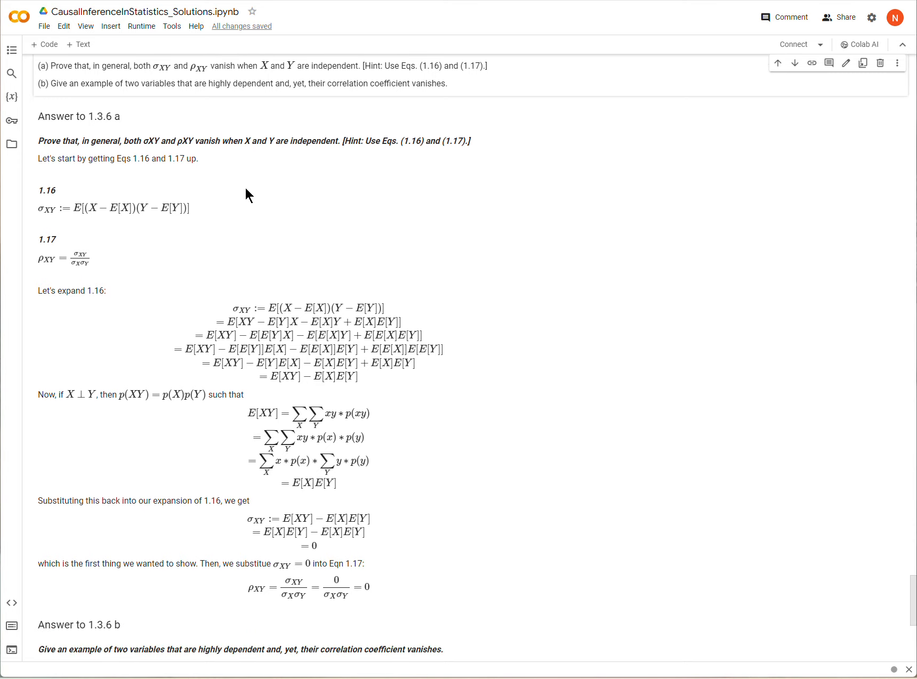
pyautogui.scroll(-3)
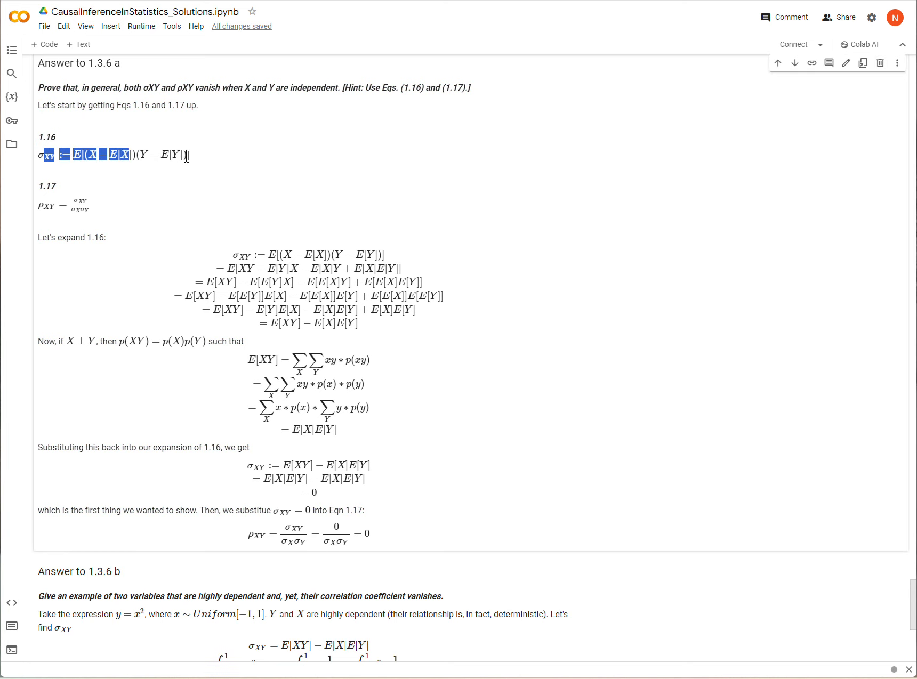
pyautogui.click(43, 154)
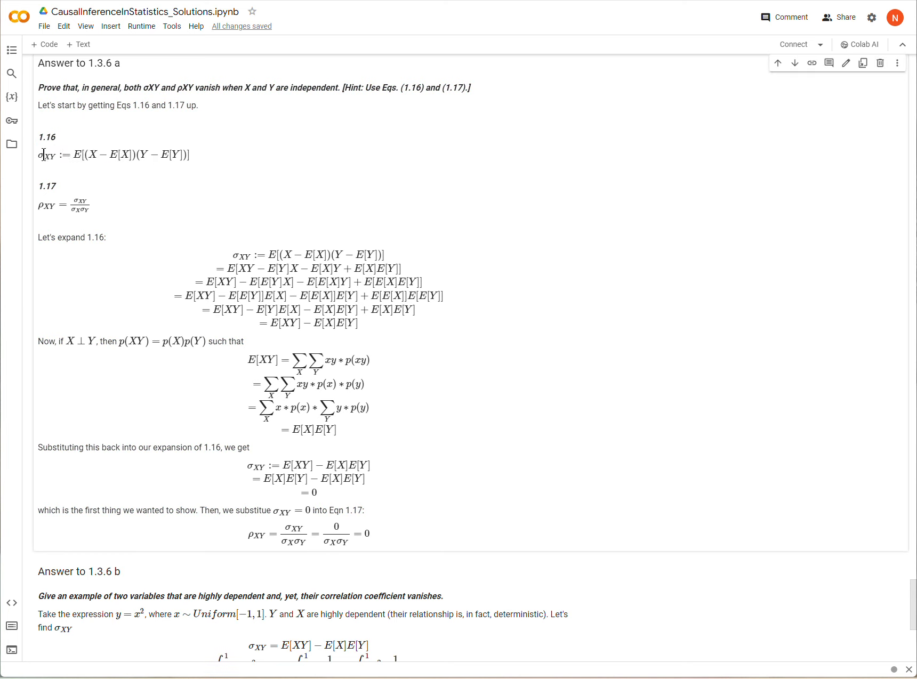
pyautogui.moveTo(66, 205)
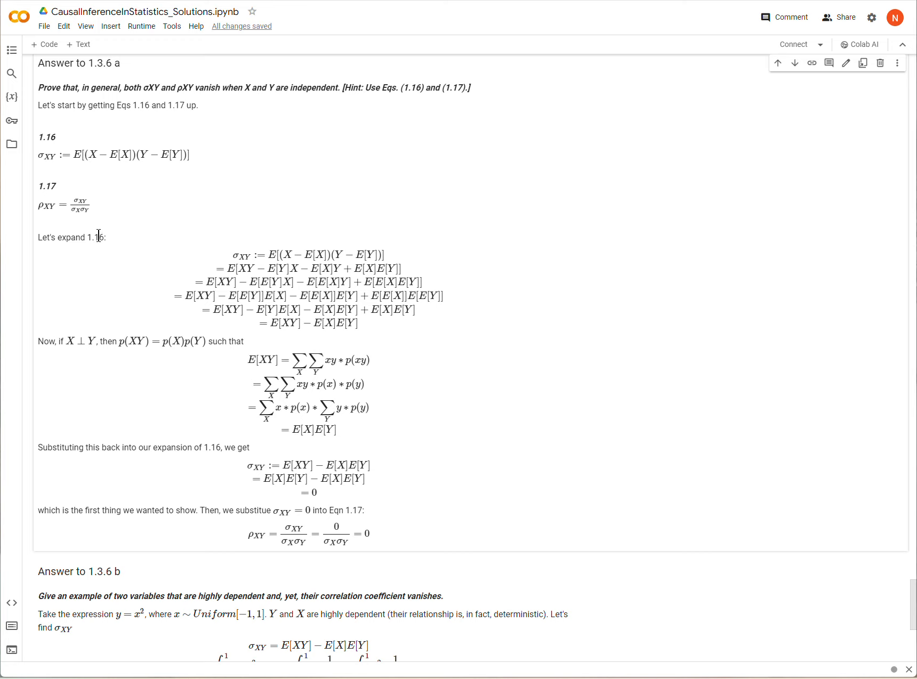
pyautogui.scroll(-3)
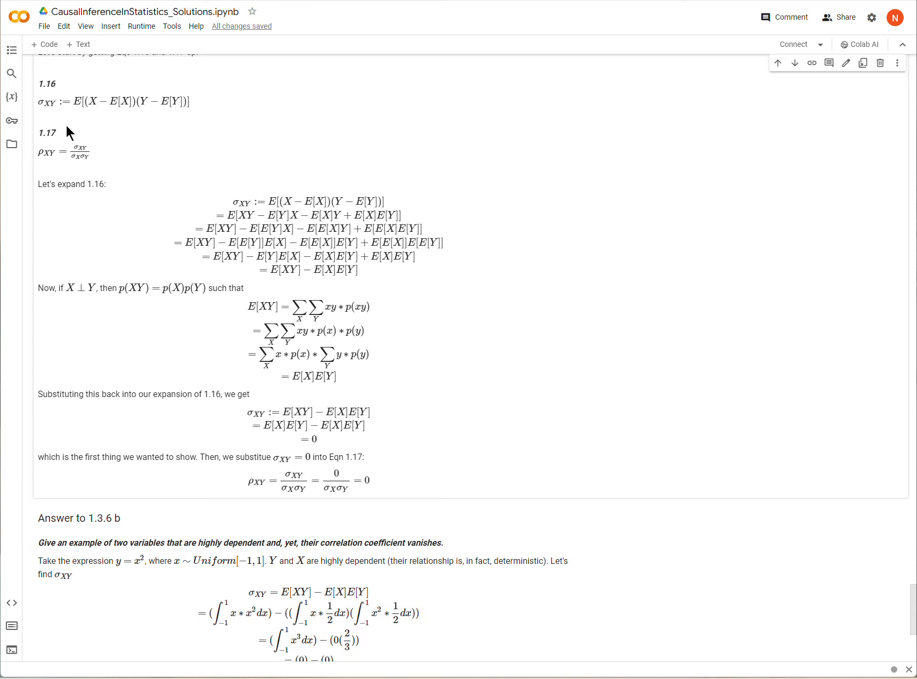
pyautogui.doubleClick(46, 103)
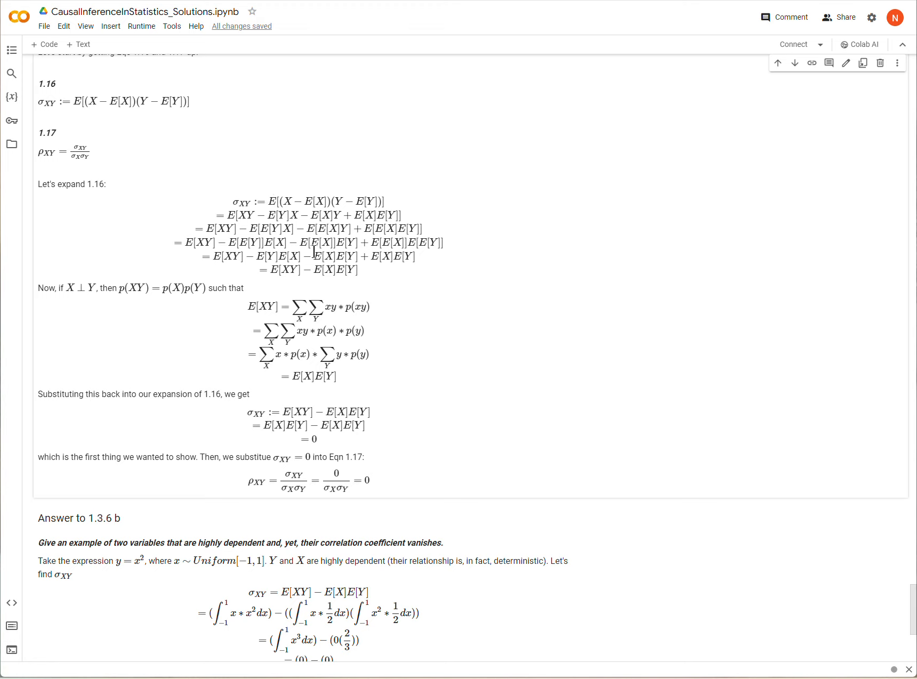
pyautogui.moveTo(234, 203)
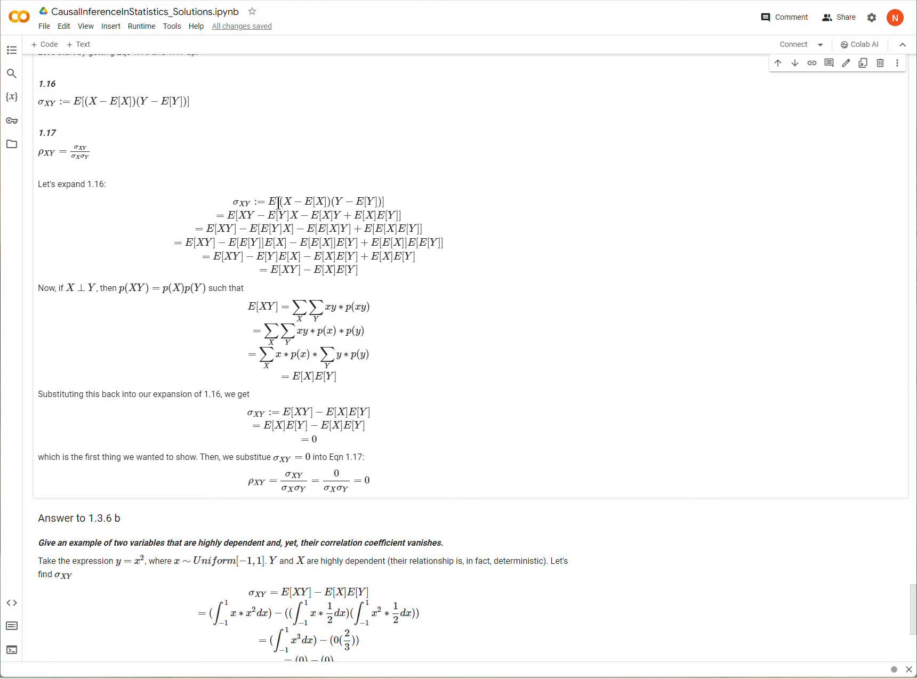
pyautogui.moveTo(282, 196)
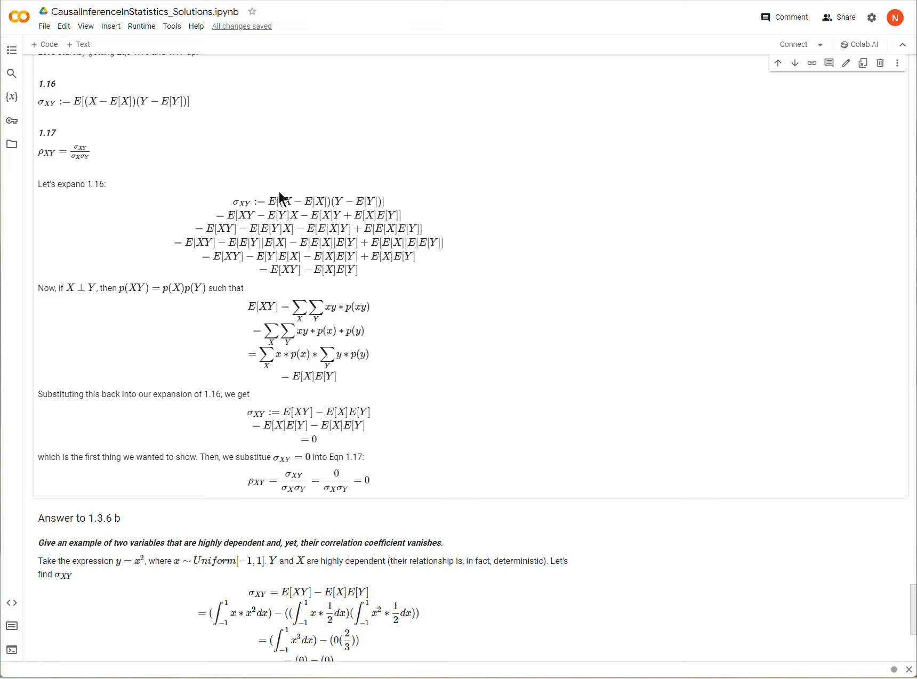
pyautogui.moveTo(298, 177)
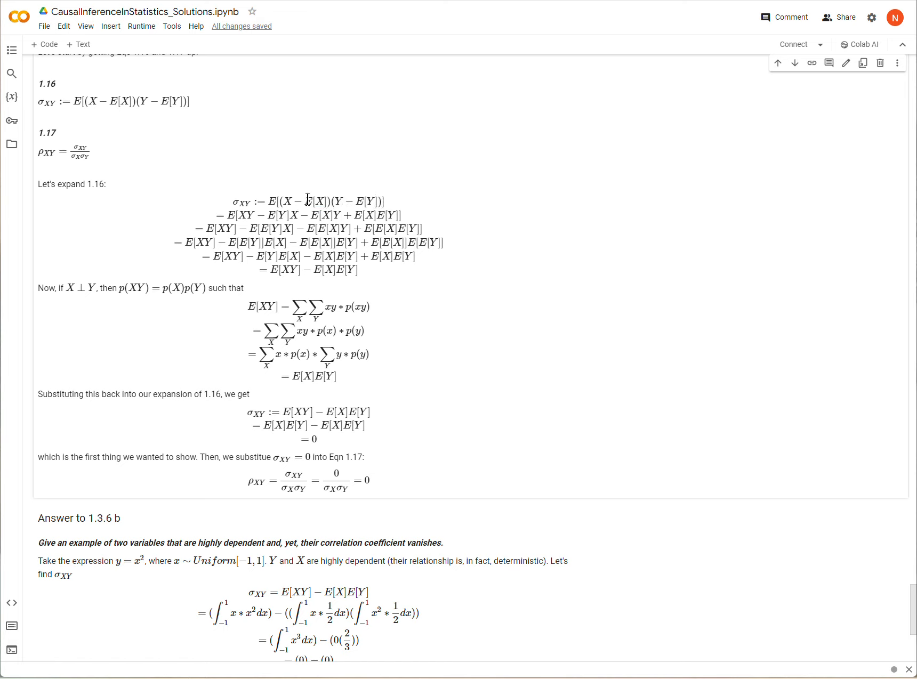
pyautogui.moveTo(318, 201)
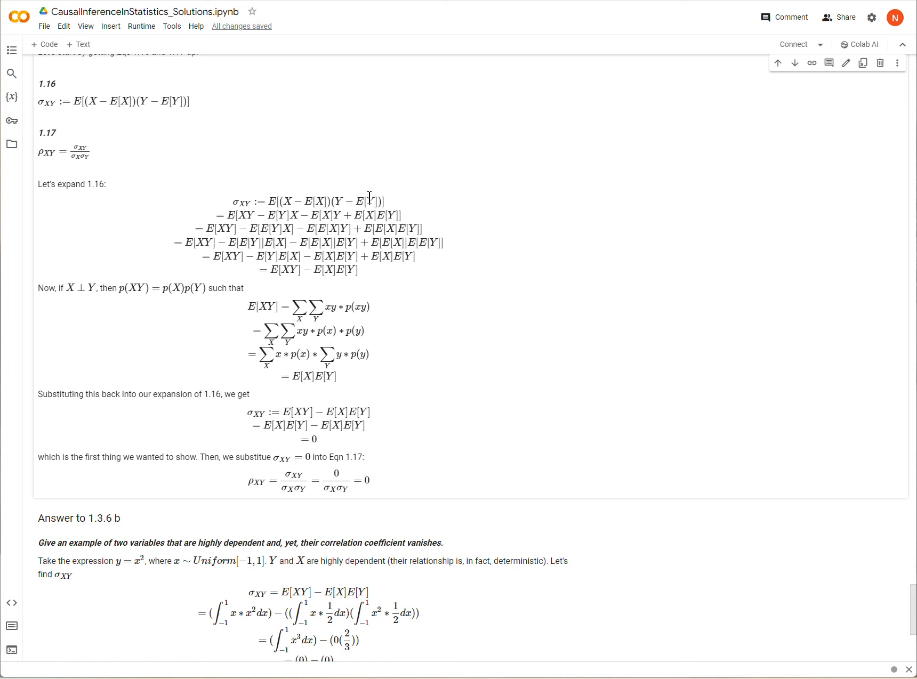
pyautogui.moveTo(300, 186)
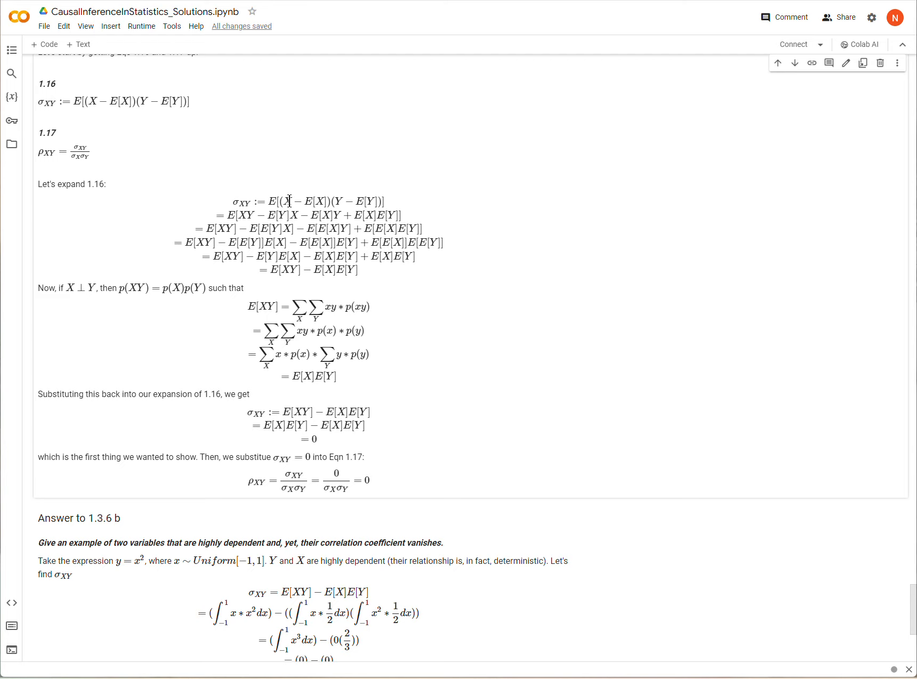
pyautogui.moveTo(320, 167)
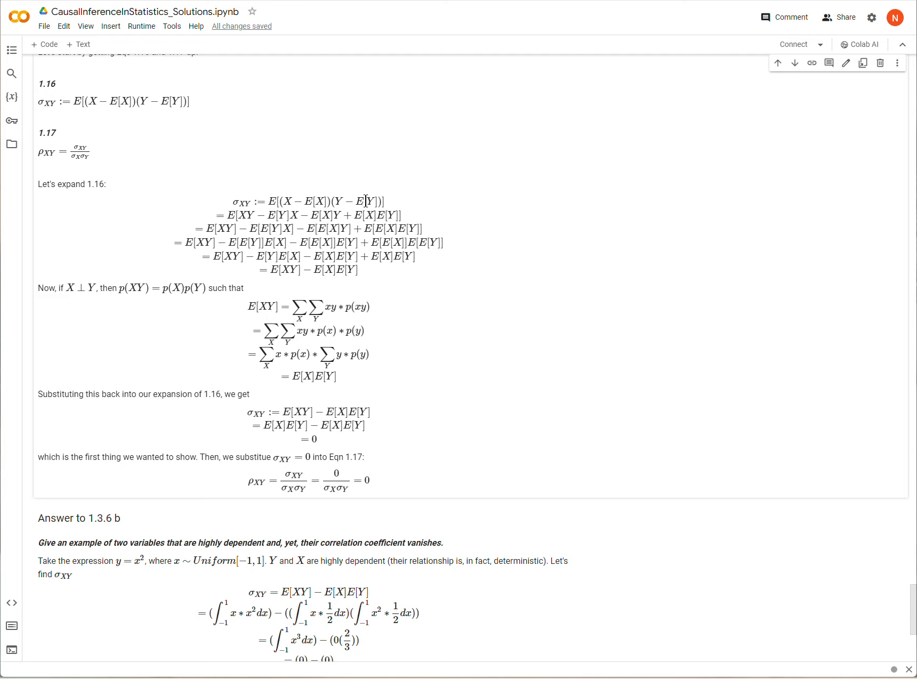
pyautogui.moveTo(364, 204)
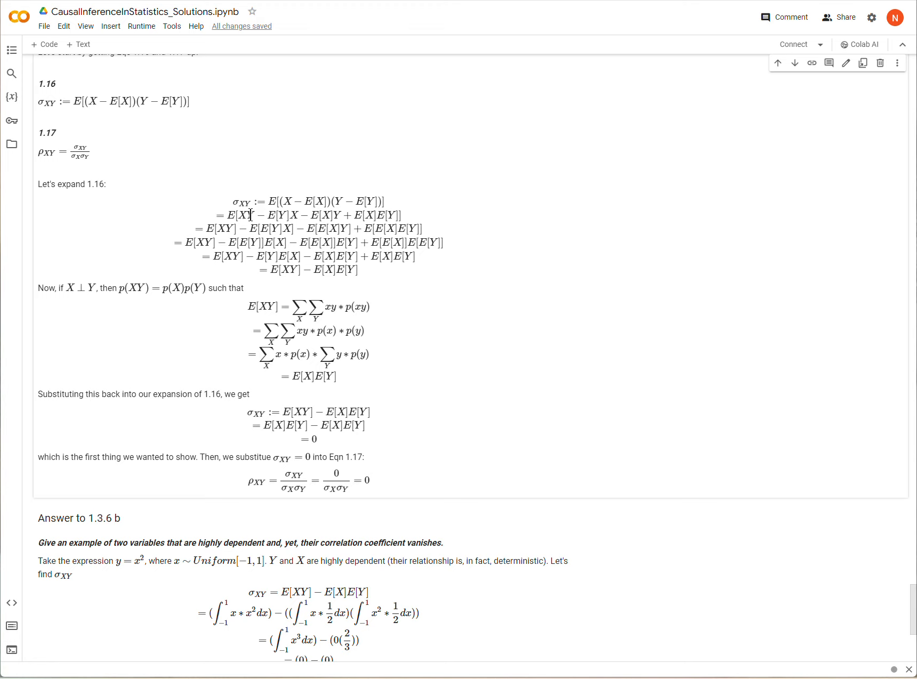
pyautogui.doubleClick(271, 201)
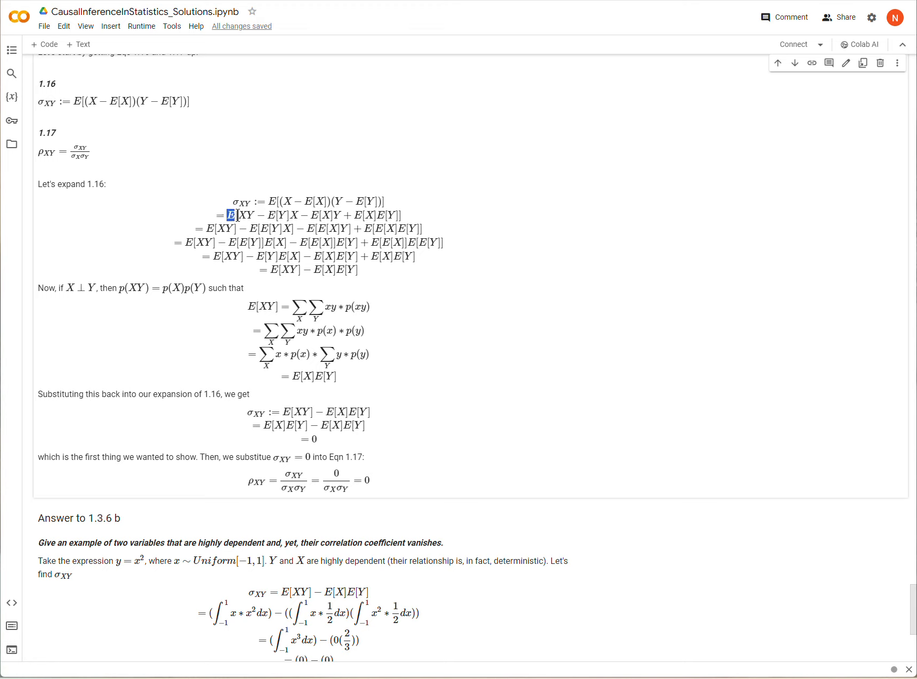
pyautogui.moveTo(232, 215); pyautogui.dragTo(339, 215)
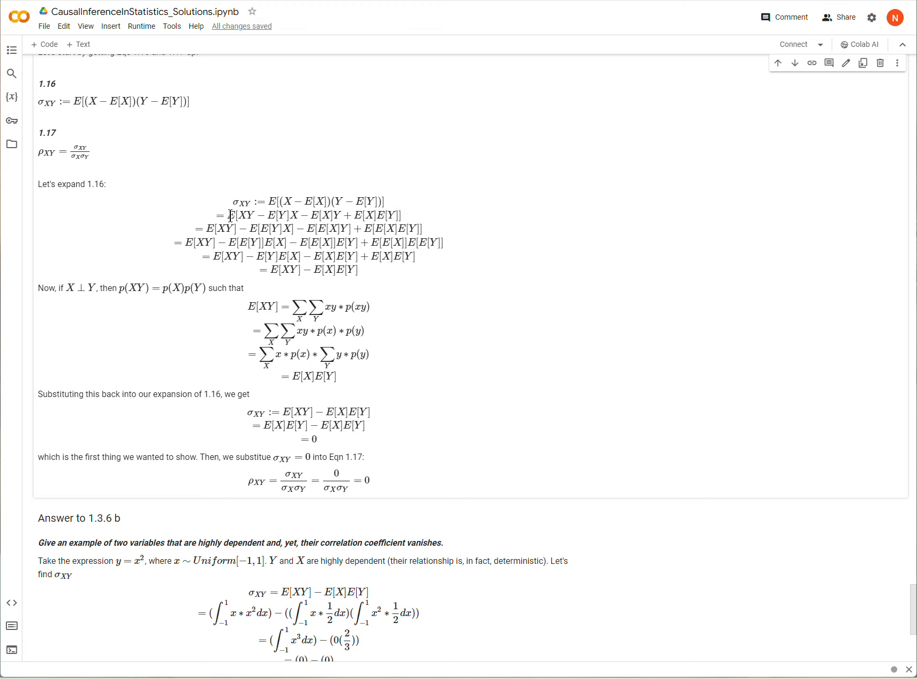
pyautogui.doubleClick(229, 215)
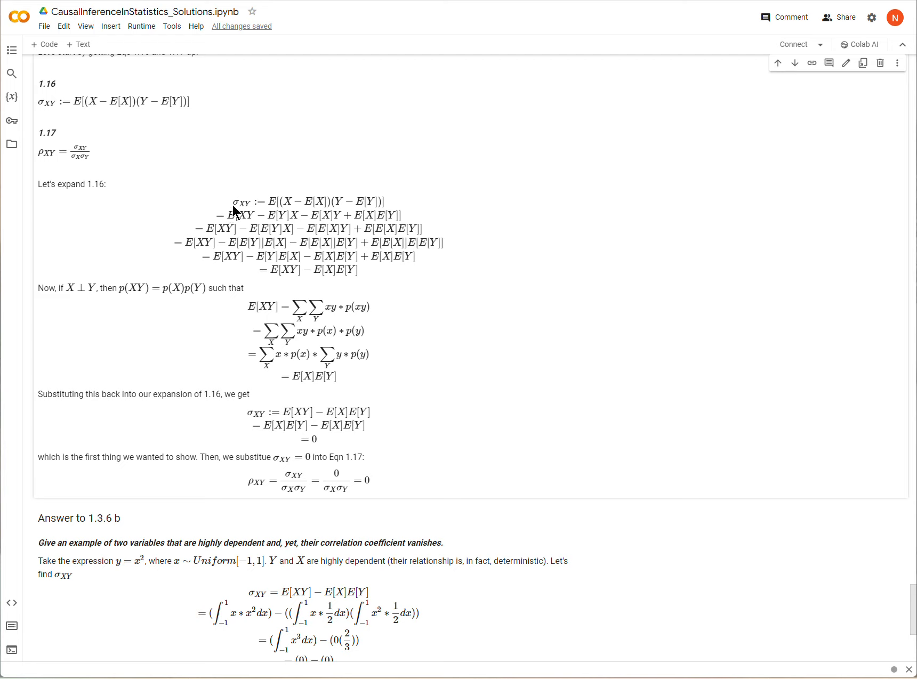
pyautogui.moveTo(258, 199)
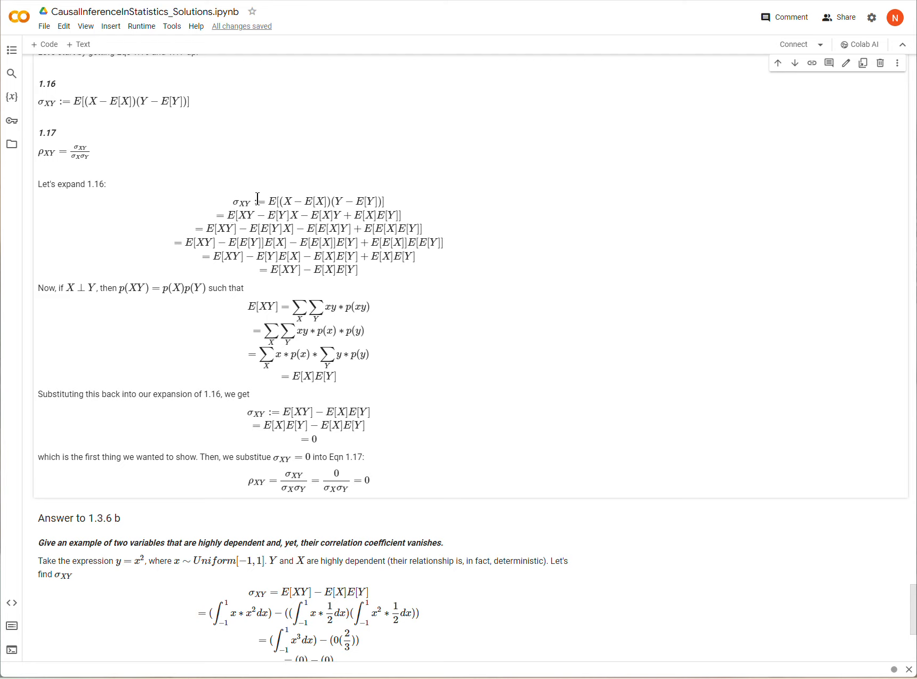
pyautogui.moveTo(270, 233)
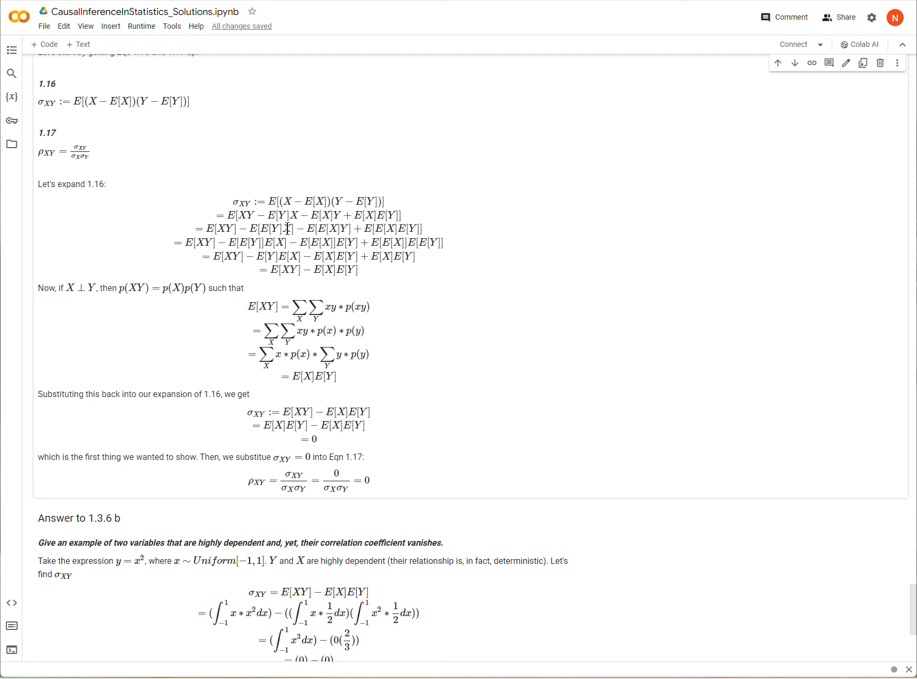
pyautogui.moveTo(278, 232)
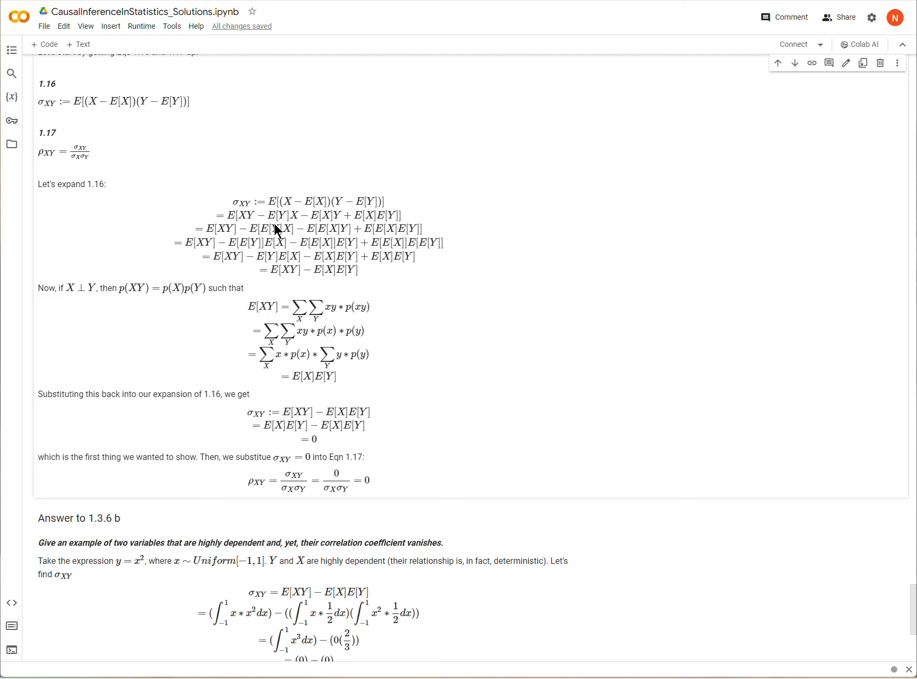
pyautogui.moveTo(360, 220)
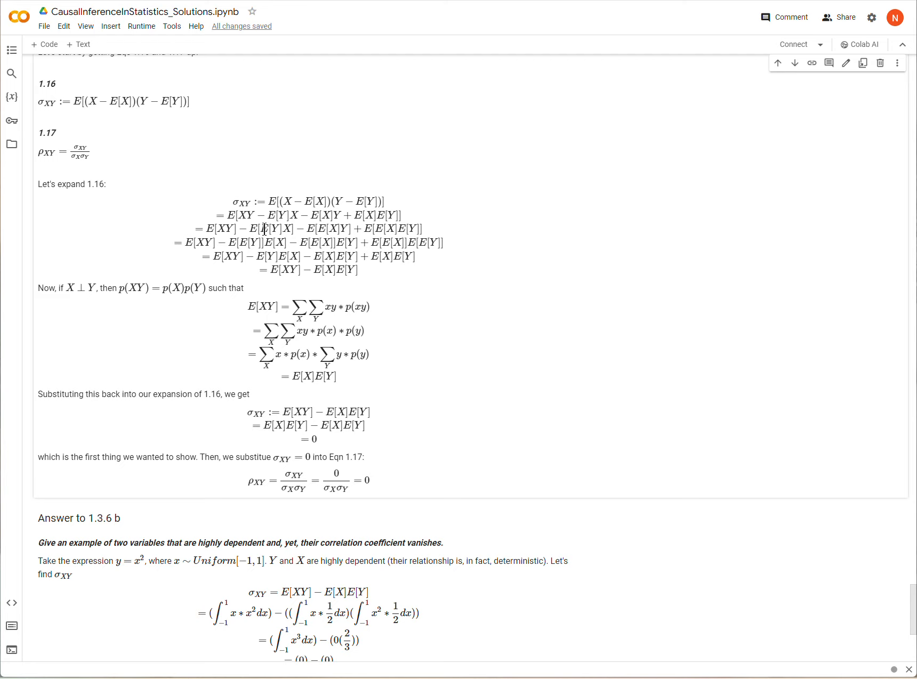
pyautogui.moveTo(248, 247)
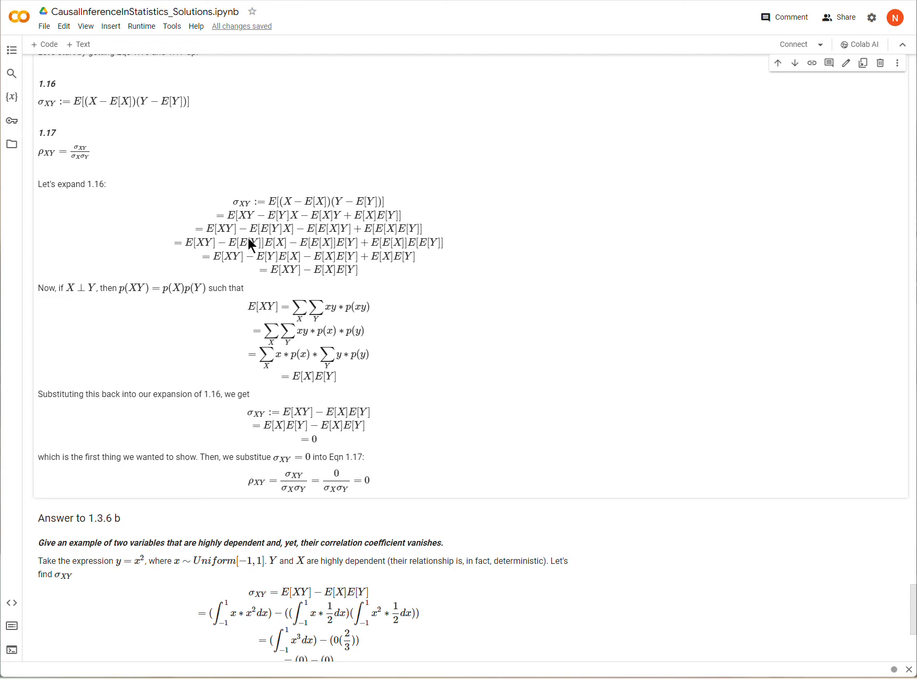
pyautogui.moveTo(260, 246)
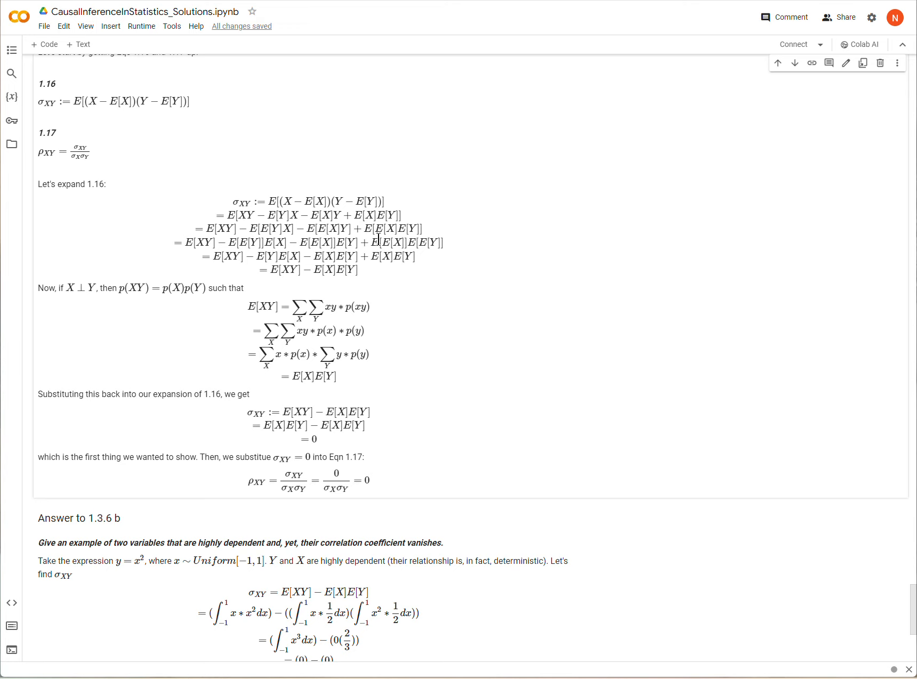
pyautogui.moveTo(236, 246)
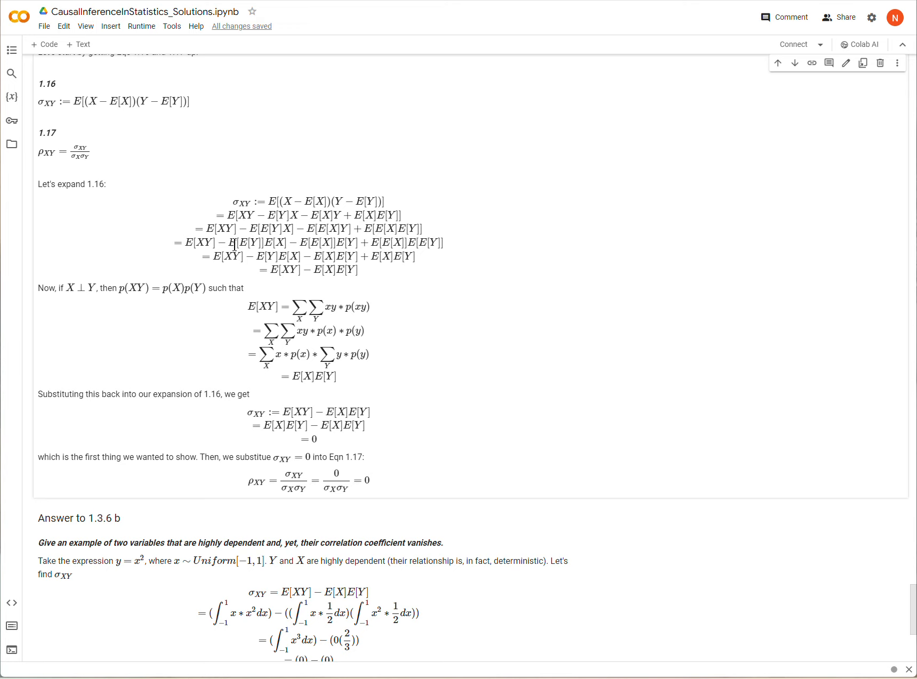
pyautogui.doubleClick(240, 242)
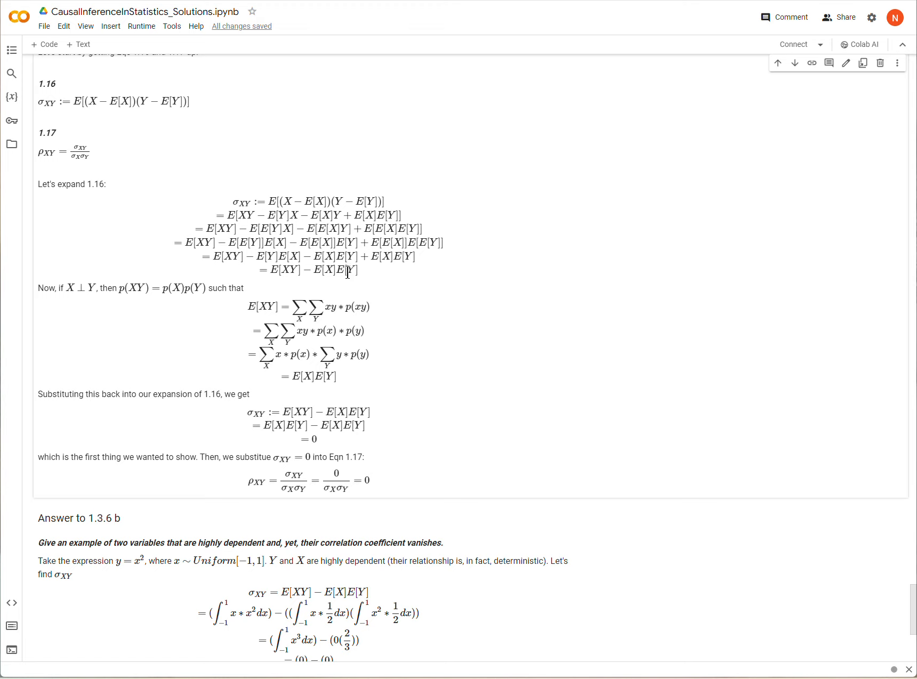
pyautogui.doubleClick(259, 256)
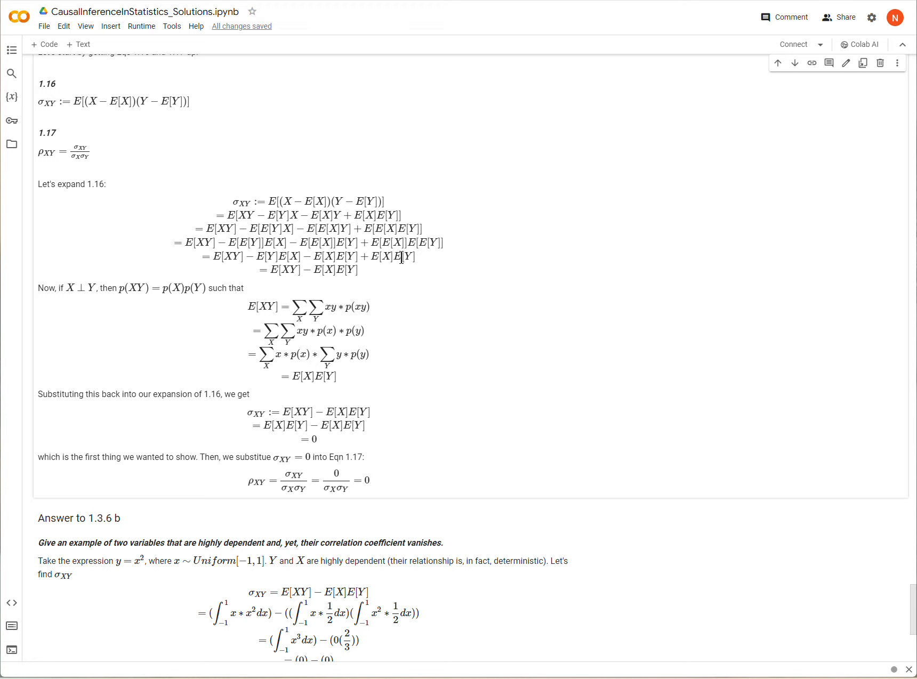
pyautogui.moveTo(322, 259)
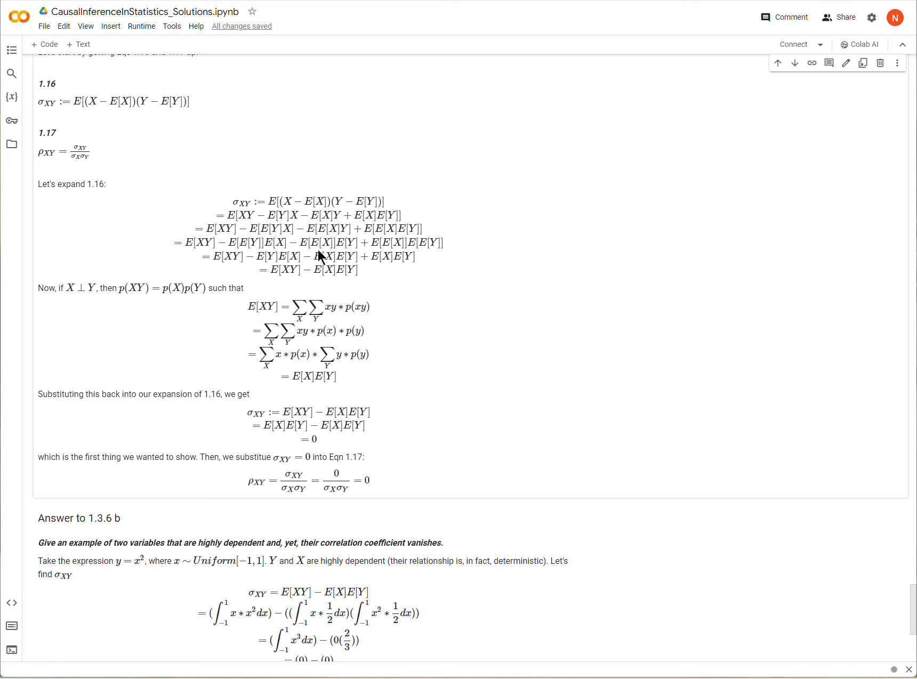
pyautogui.moveTo(381, 259)
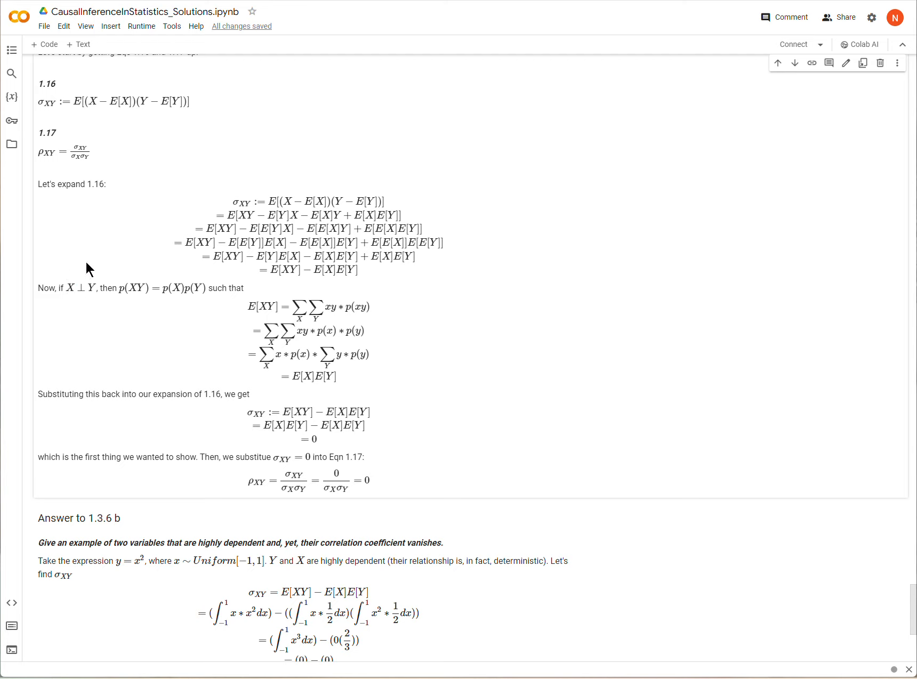
pyautogui.moveTo(134, 291)
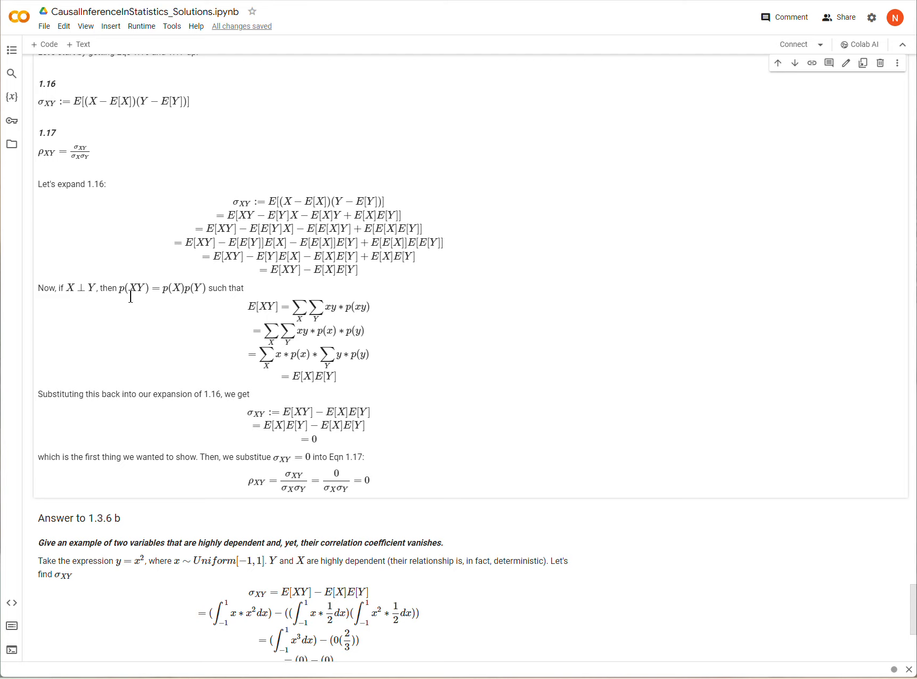
pyautogui.moveTo(122, 297)
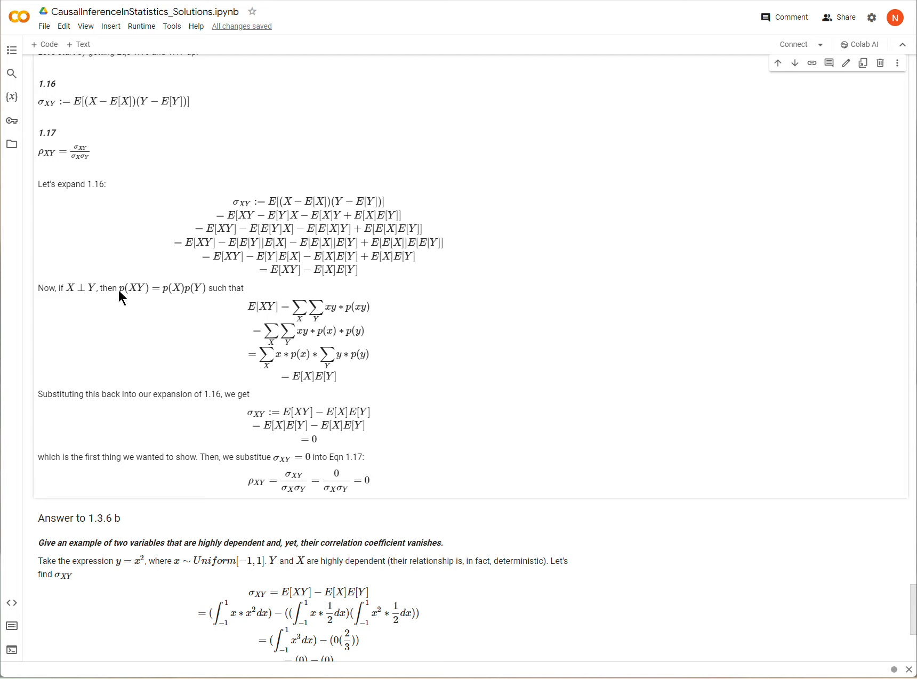
pyautogui.doubleClick(136, 288)
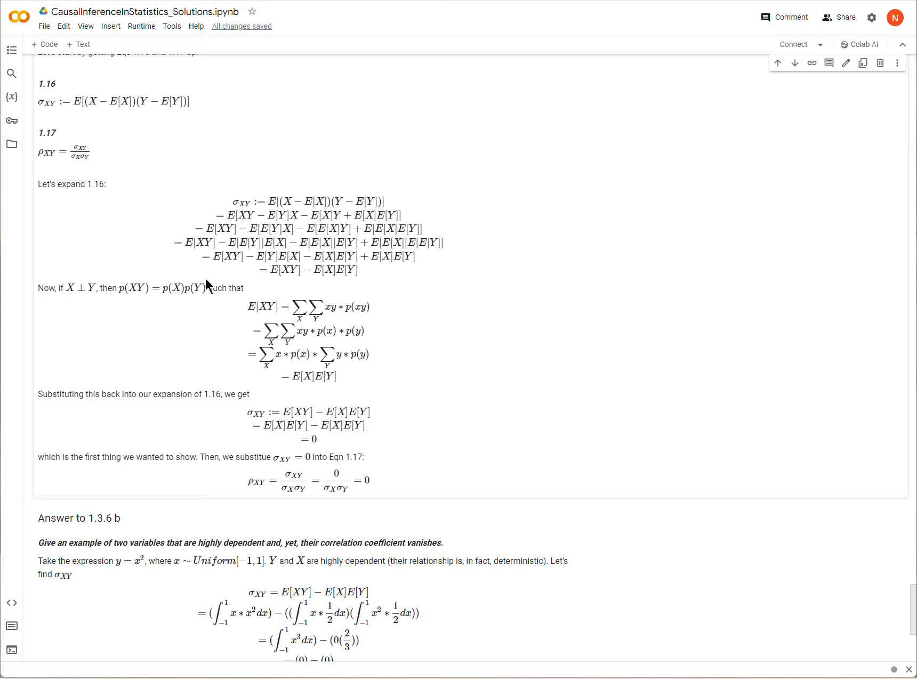
pyautogui.moveTo(254, 308)
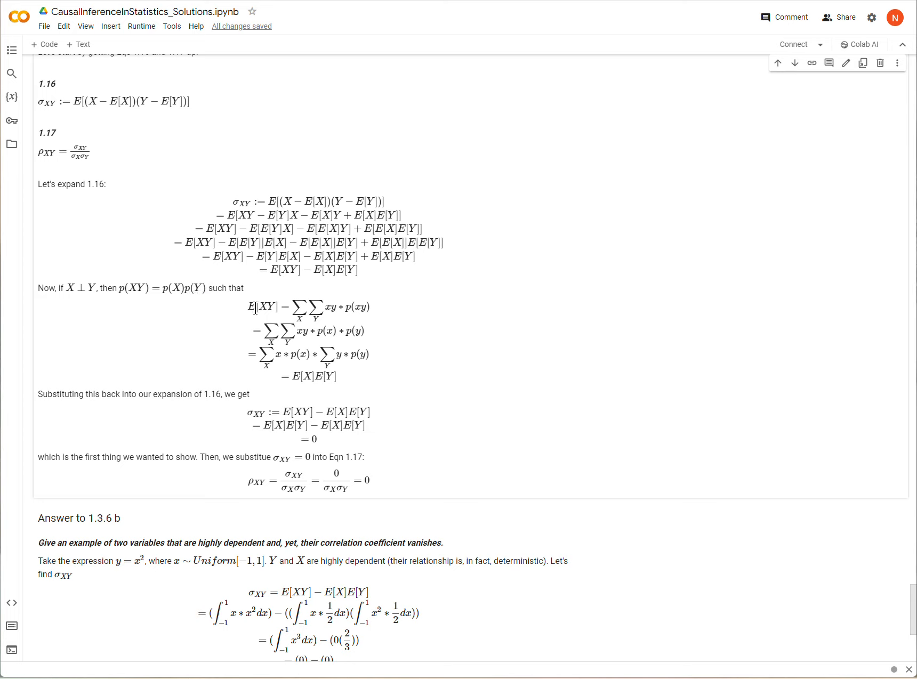
pyautogui.moveTo(285, 307)
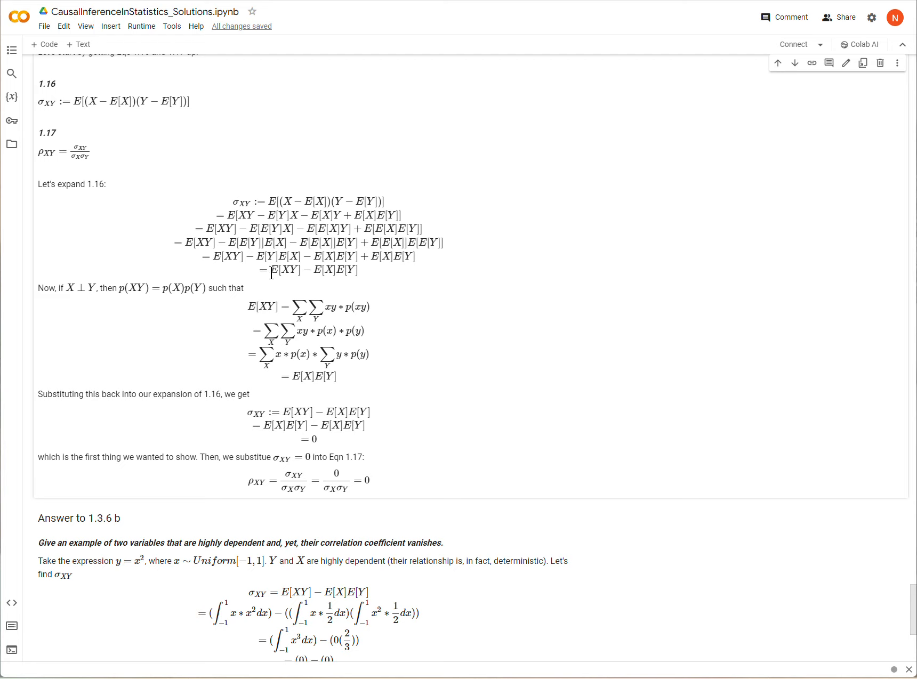
pyautogui.moveTo(292, 276)
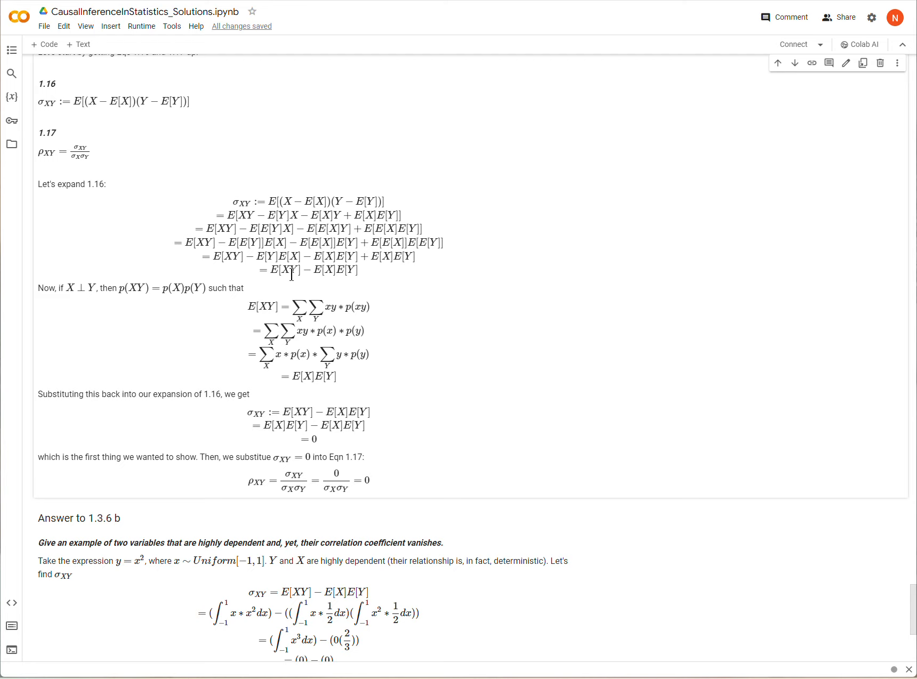
pyautogui.moveTo(260, 299)
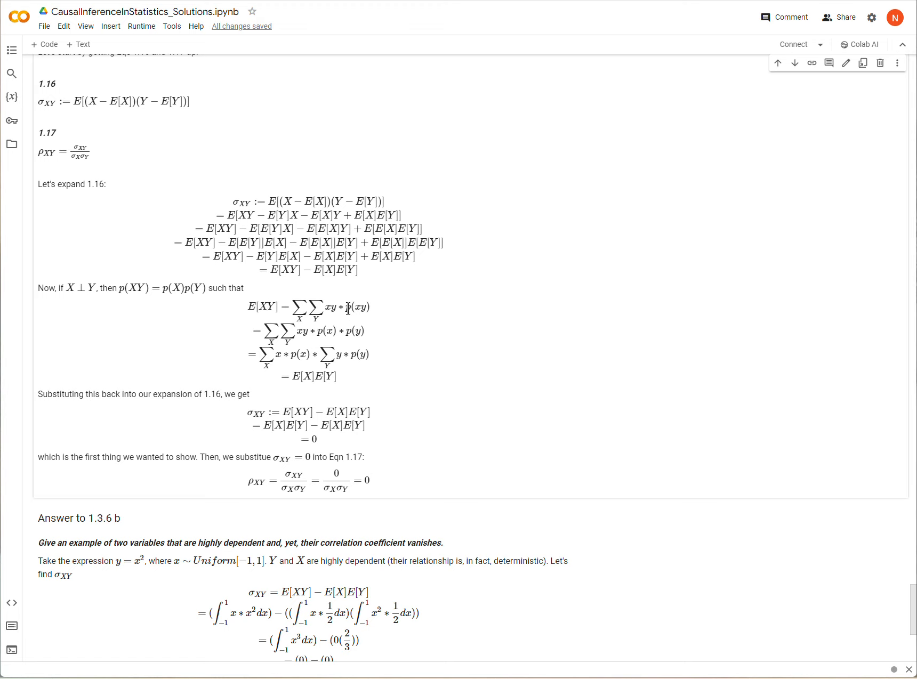
pyautogui.doubleClick(357, 307)
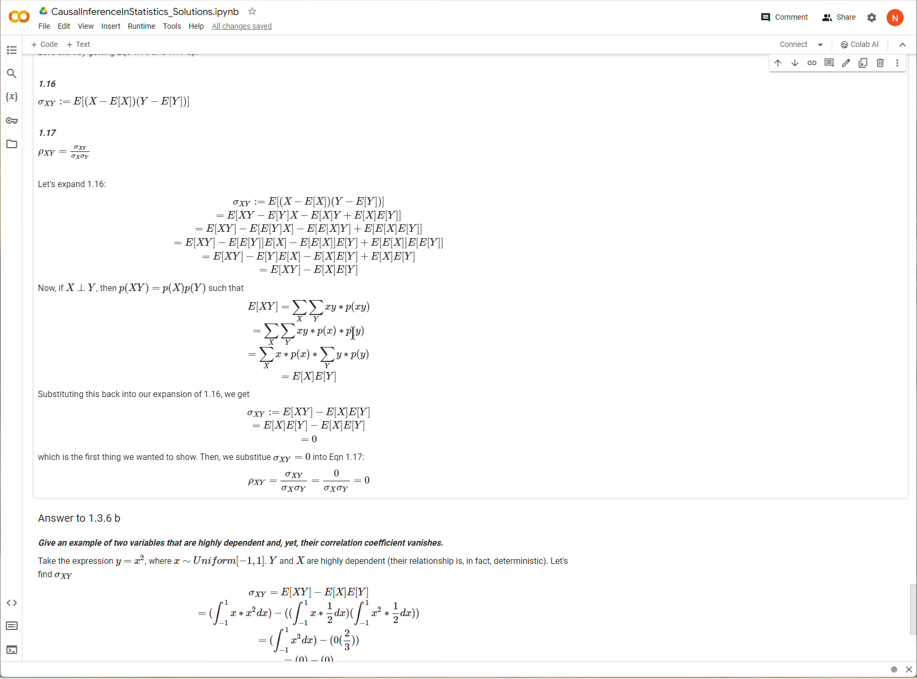
pyautogui.moveTo(283, 358)
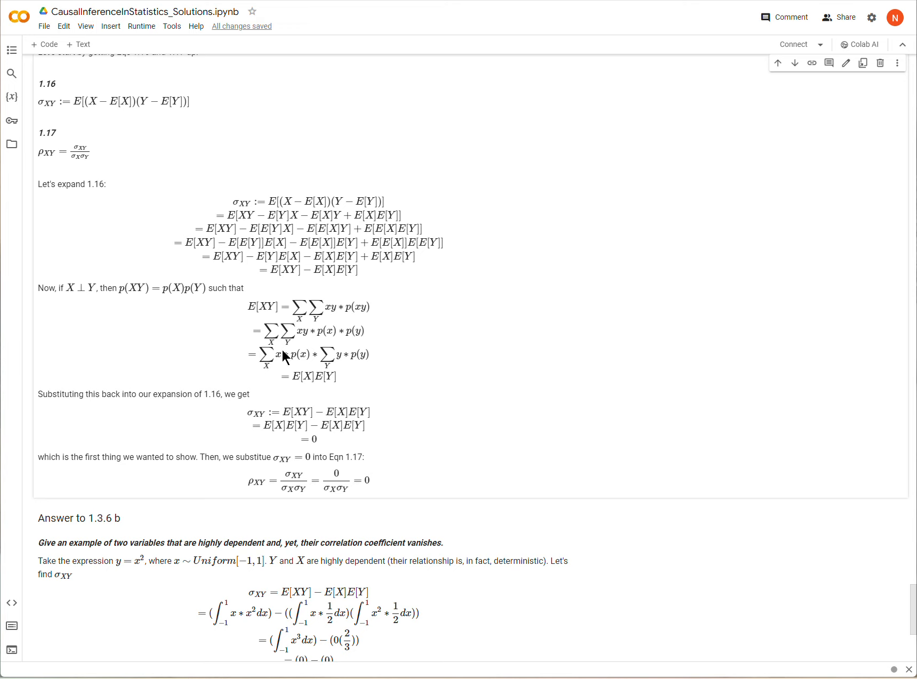
pyautogui.doubleClick(302, 376)
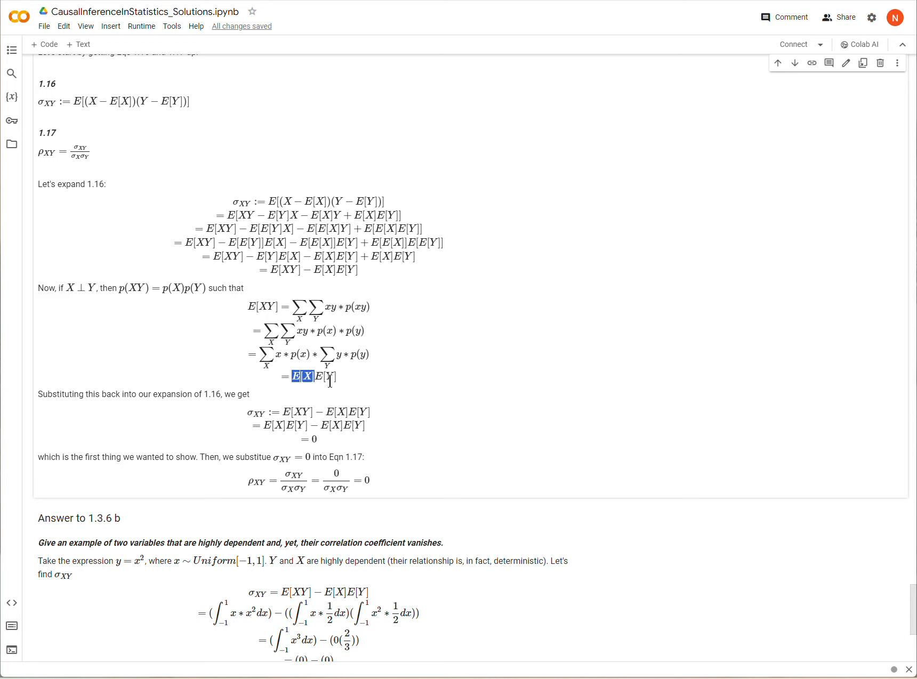
pyautogui.click(337, 381)
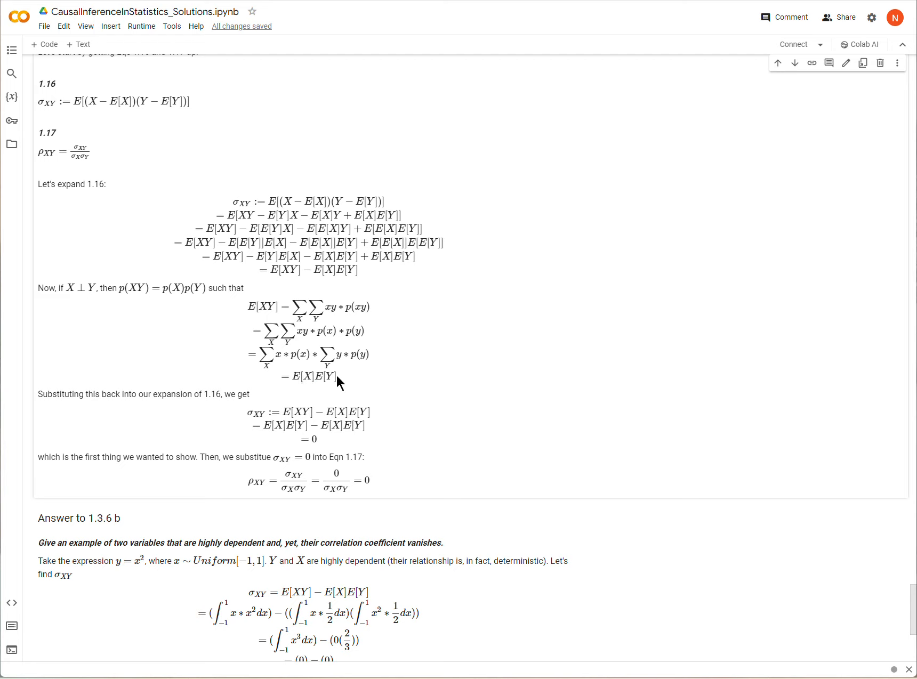
pyautogui.doubleClick(315, 375)
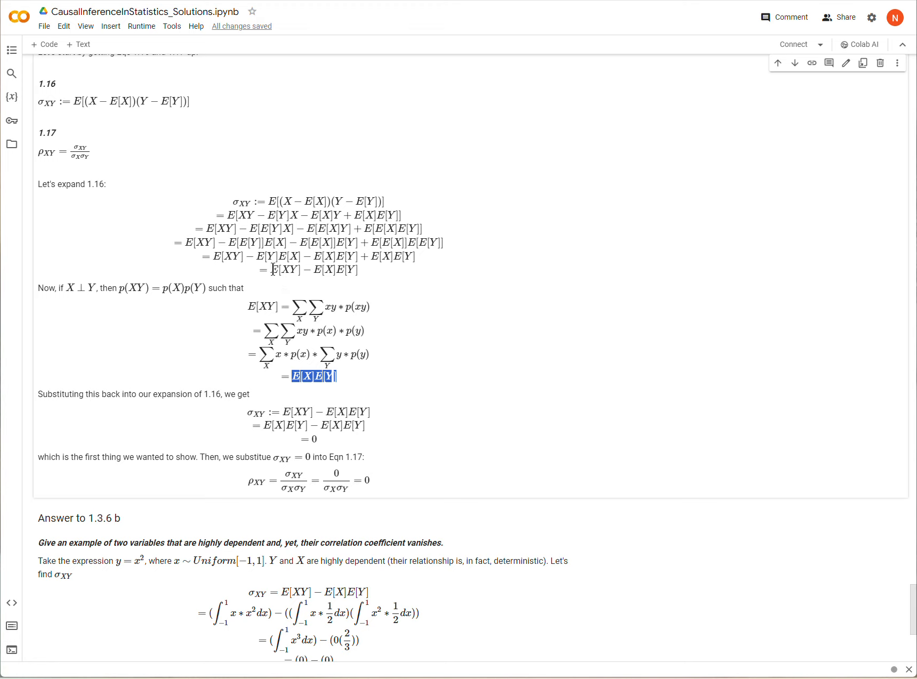
pyautogui.click(327, 377)
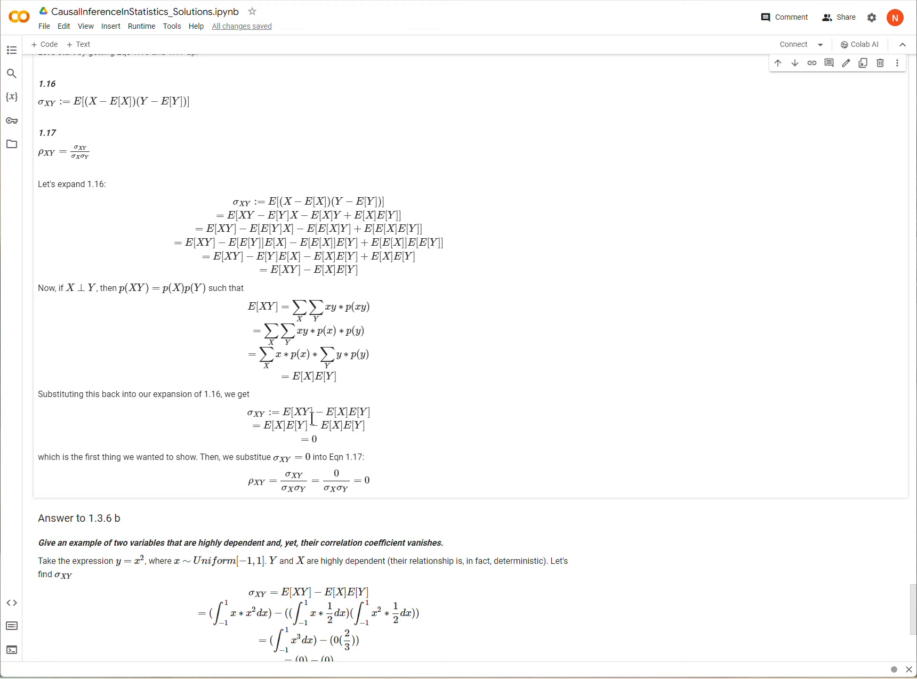
pyautogui.moveTo(270, 426)
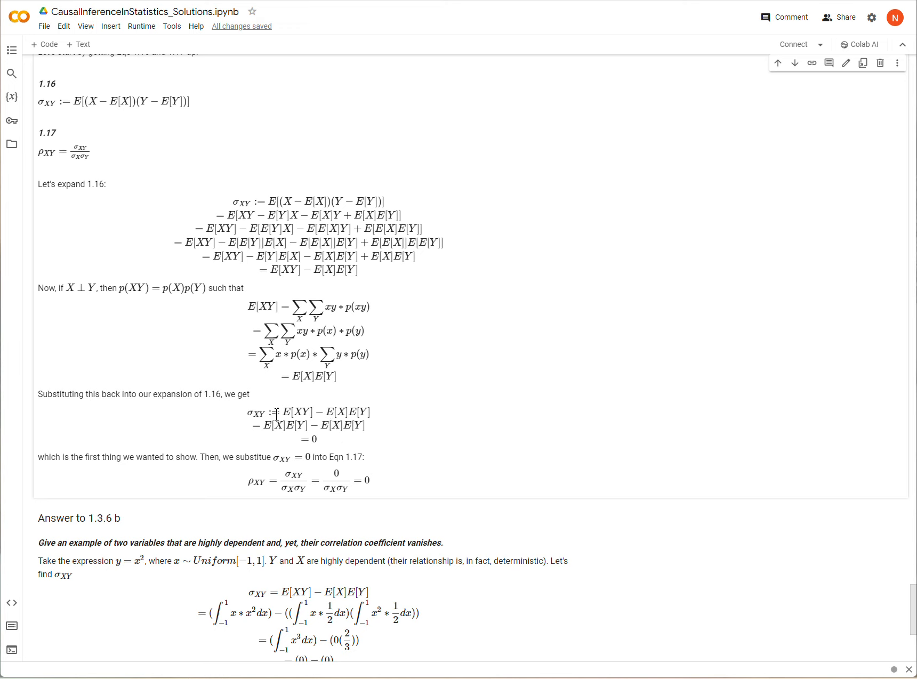
pyautogui.moveTo(260, 253)
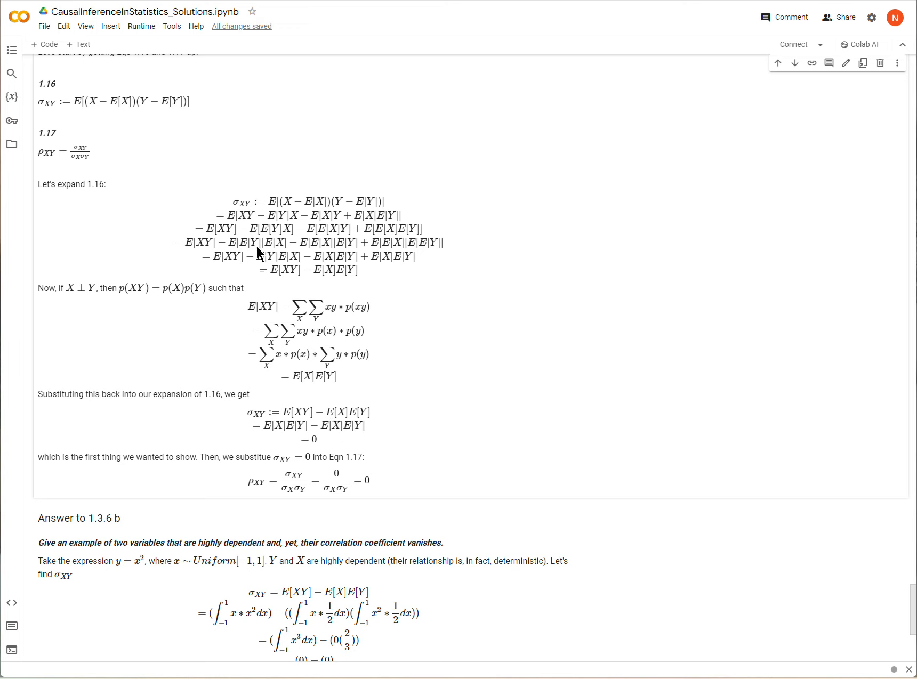
pyautogui.click(57, 155)
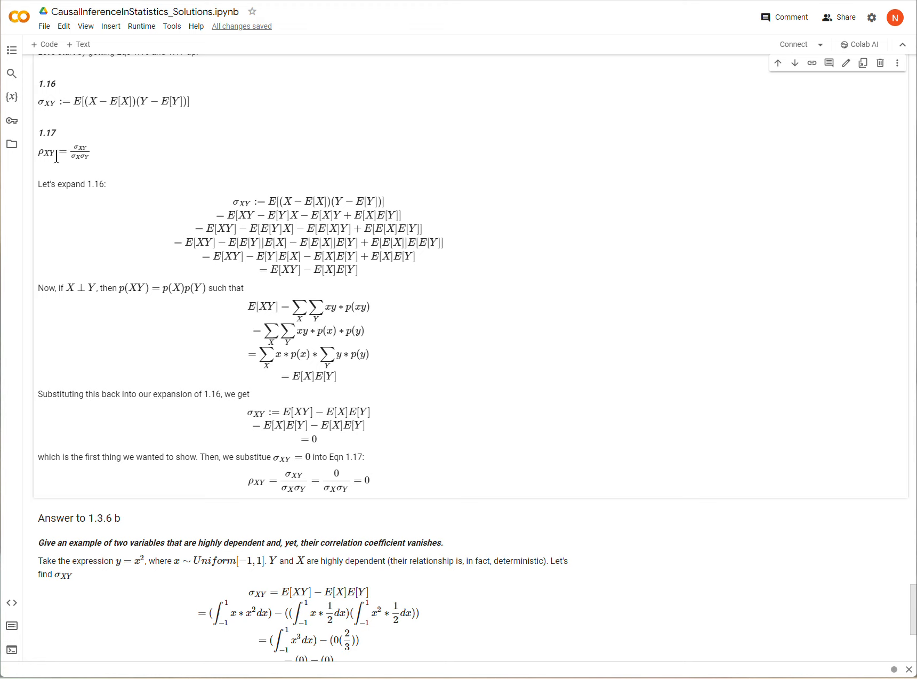
pyautogui.moveTo(72, 150)
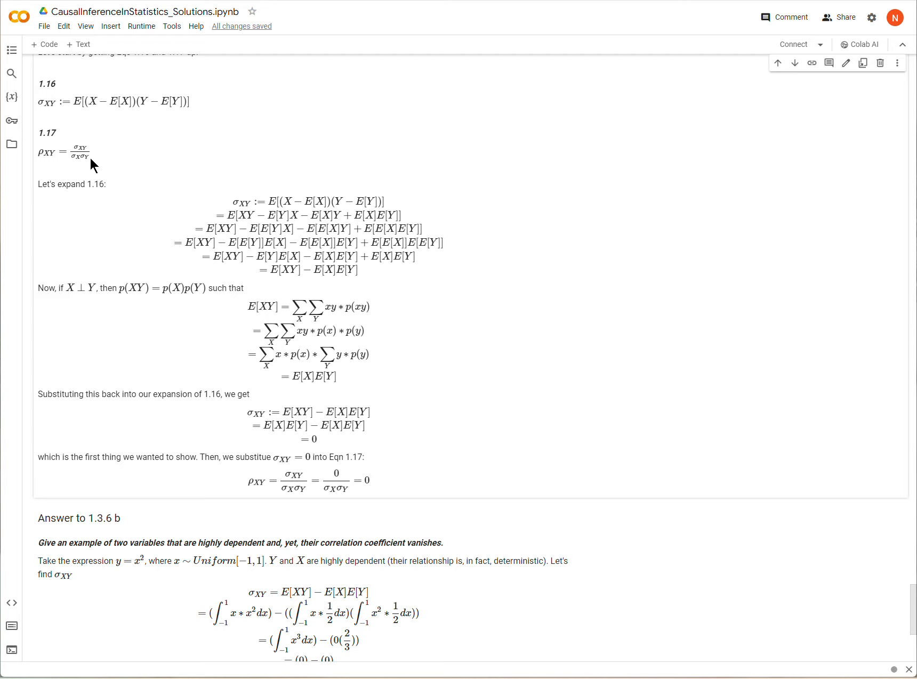
pyautogui.moveTo(101, 151)
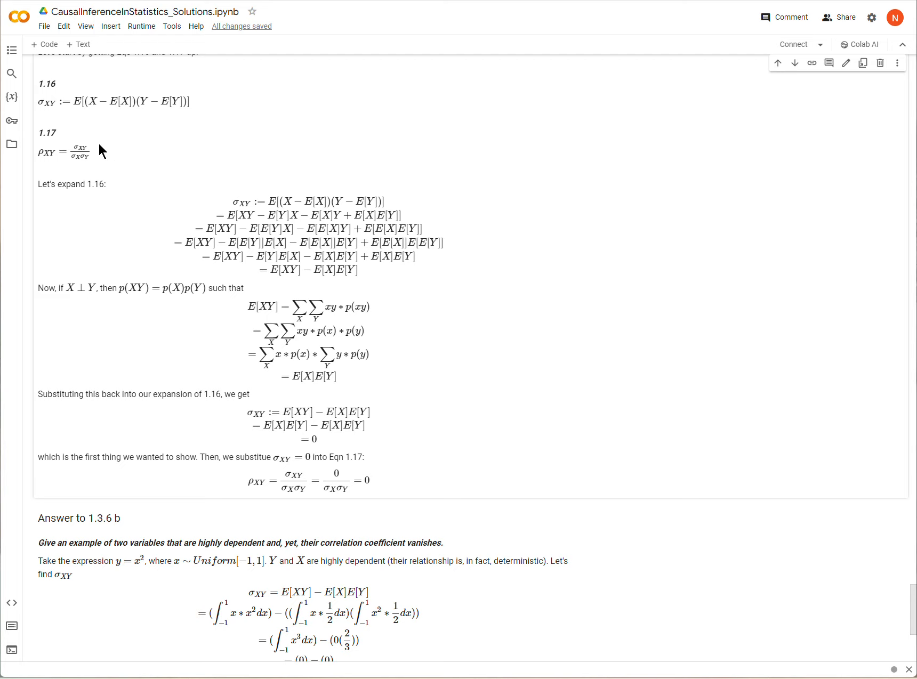
pyautogui.moveTo(308, 462)
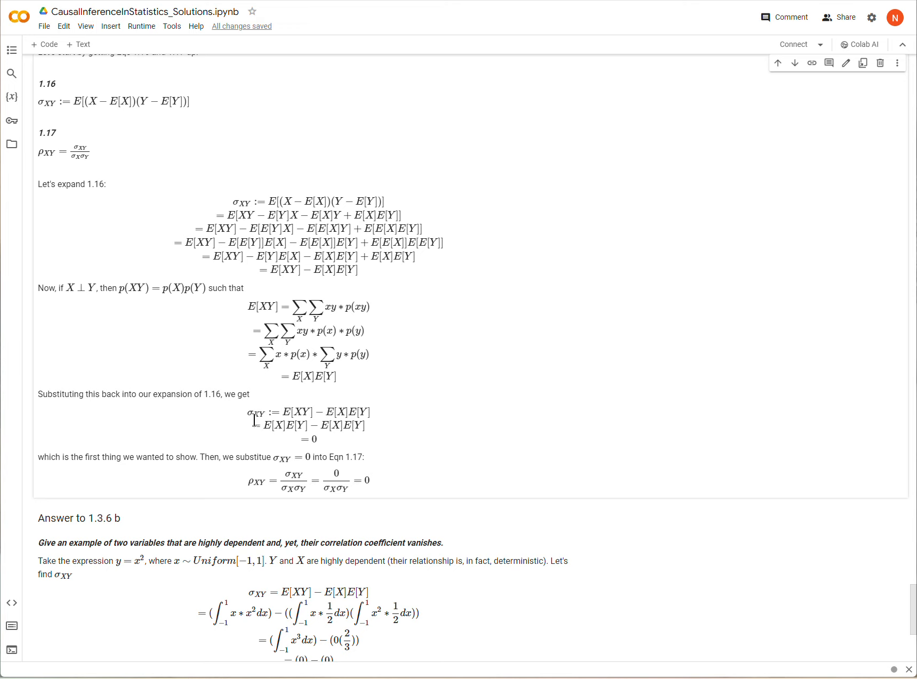
pyautogui.moveTo(383, 431)
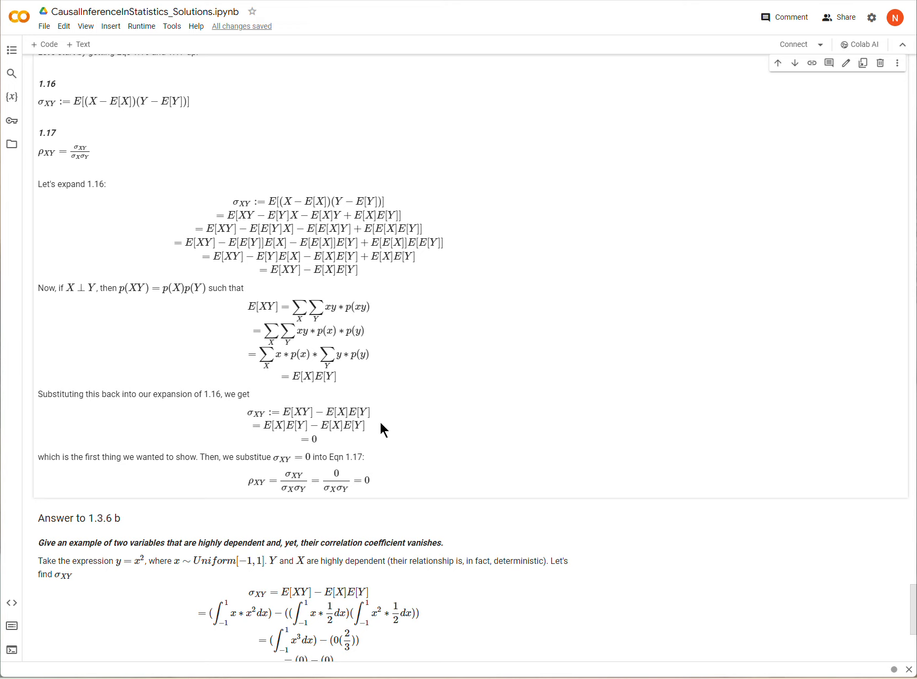
pyautogui.moveTo(370, 391)
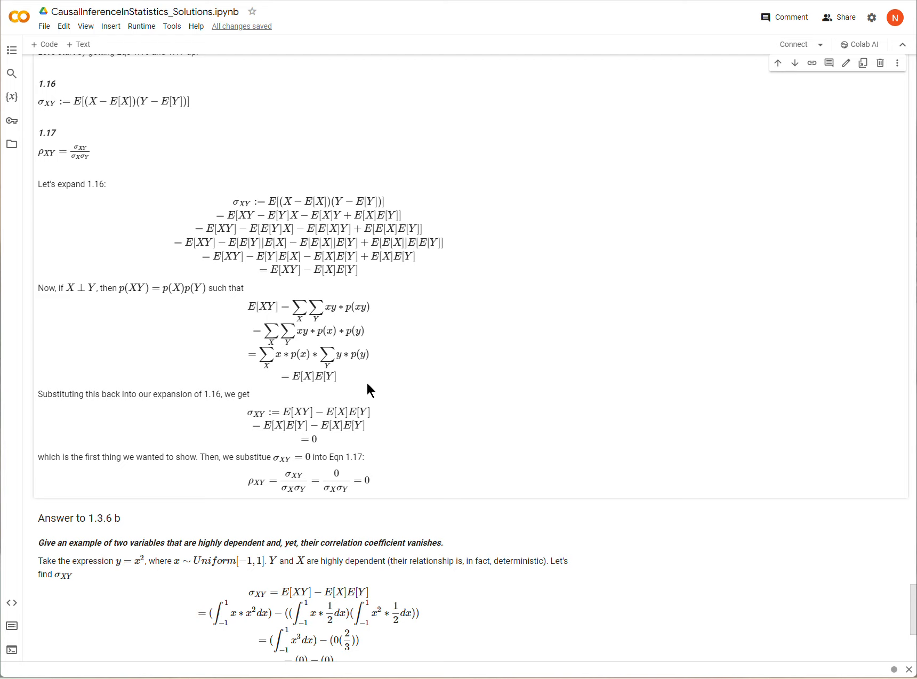
pyautogui.scroll(-3)
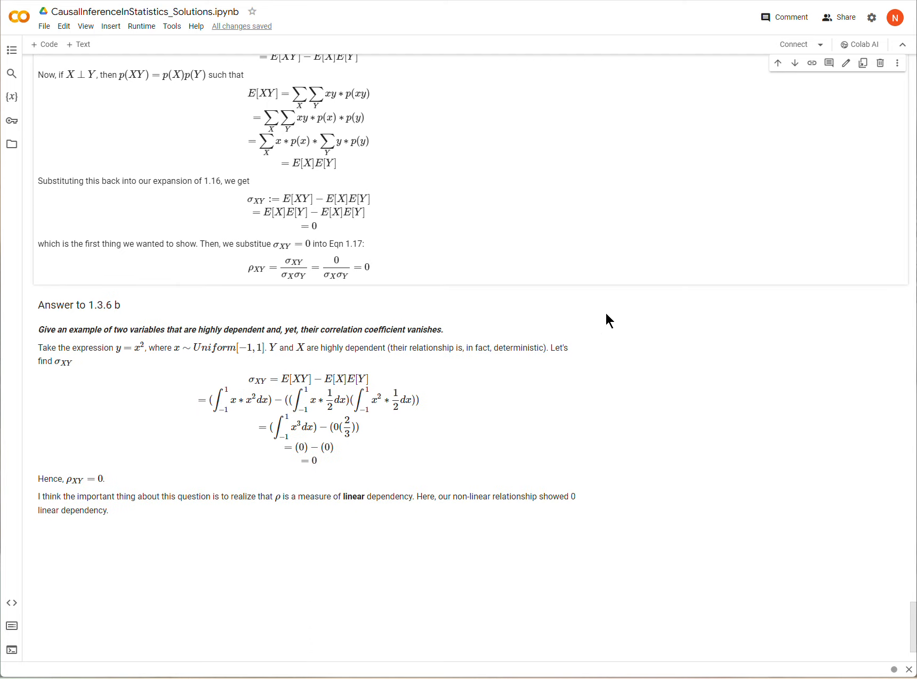
pyautogui.moveTo(89, 343)
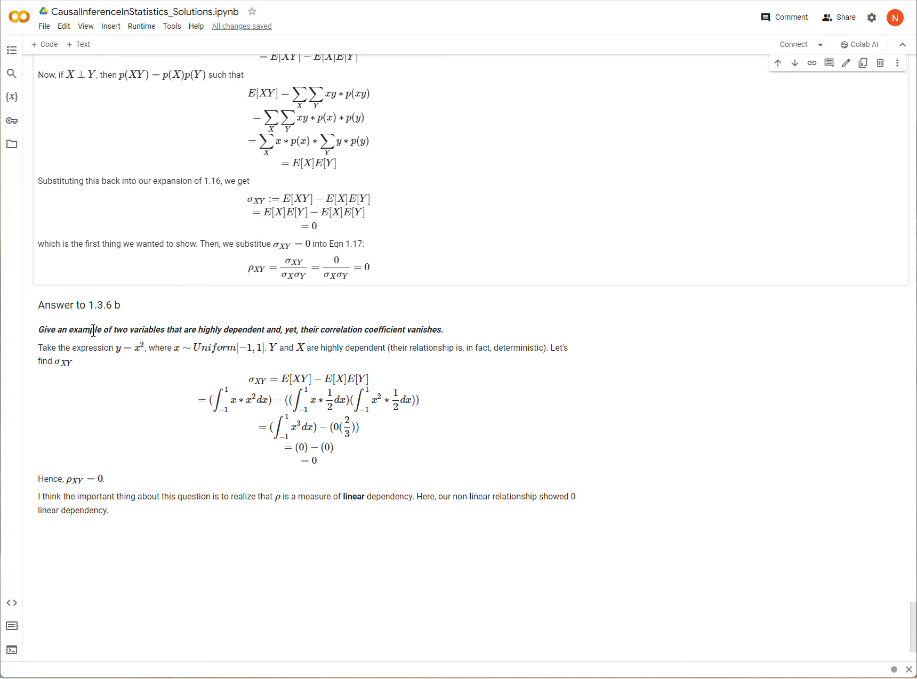
pyautogui.moveTo(455, 338)
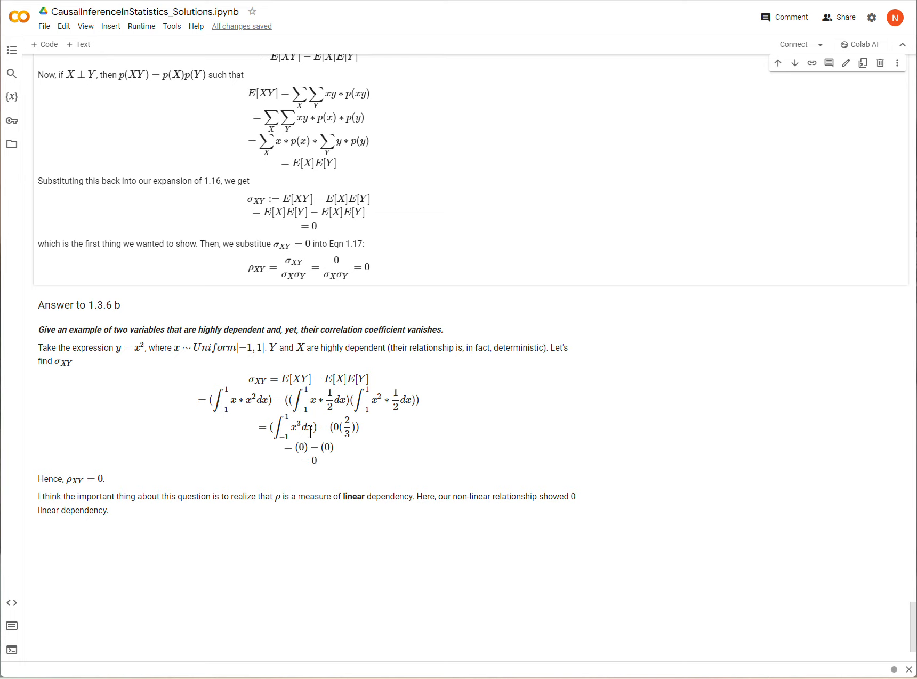
pyautogui.moveTo(201, 548)
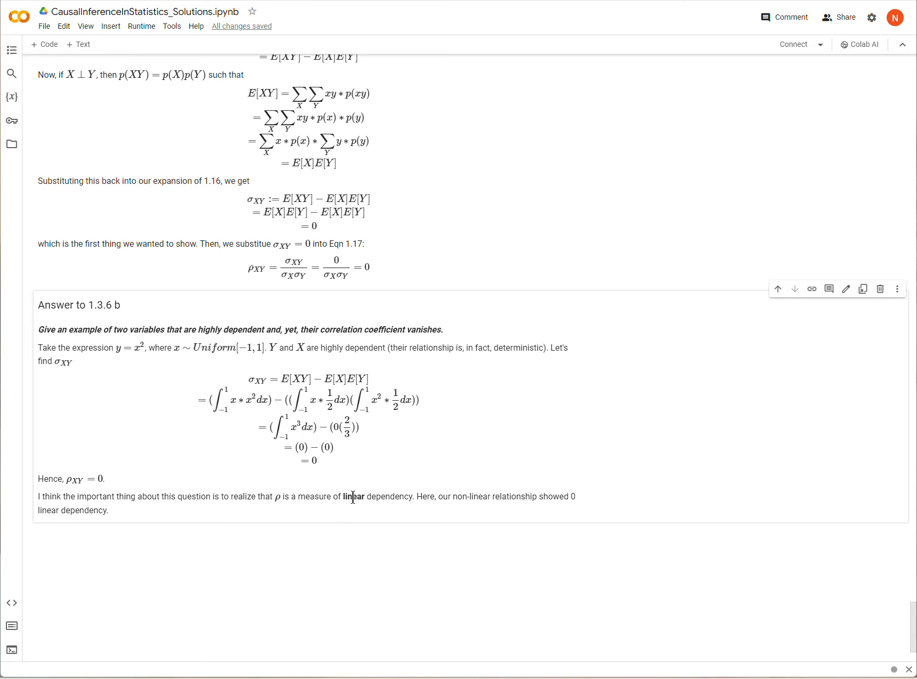
pyautogui.moveTo(440, 510)
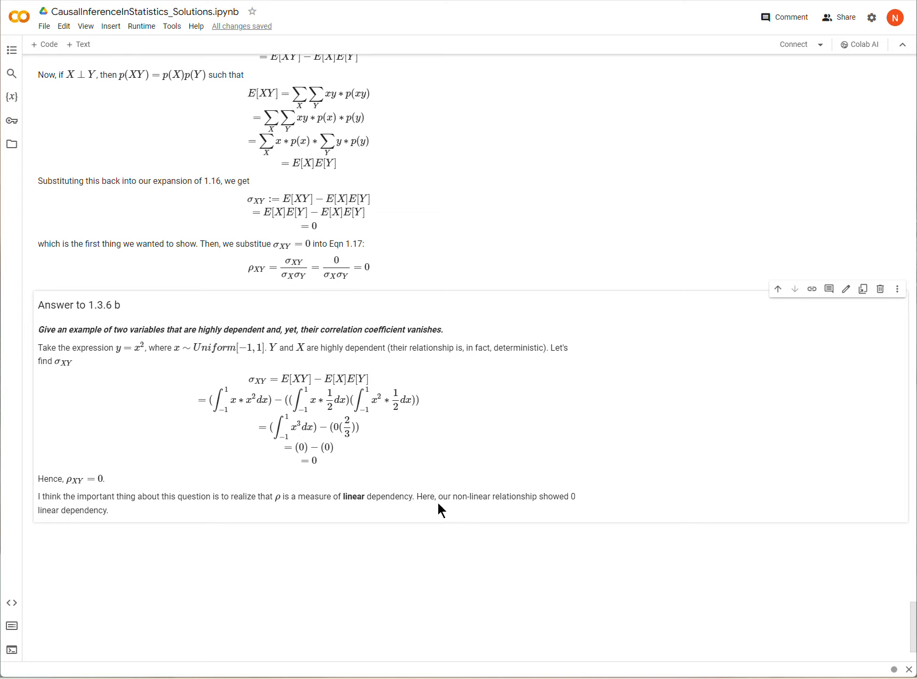
pyautogui.moveTo(372, 522)
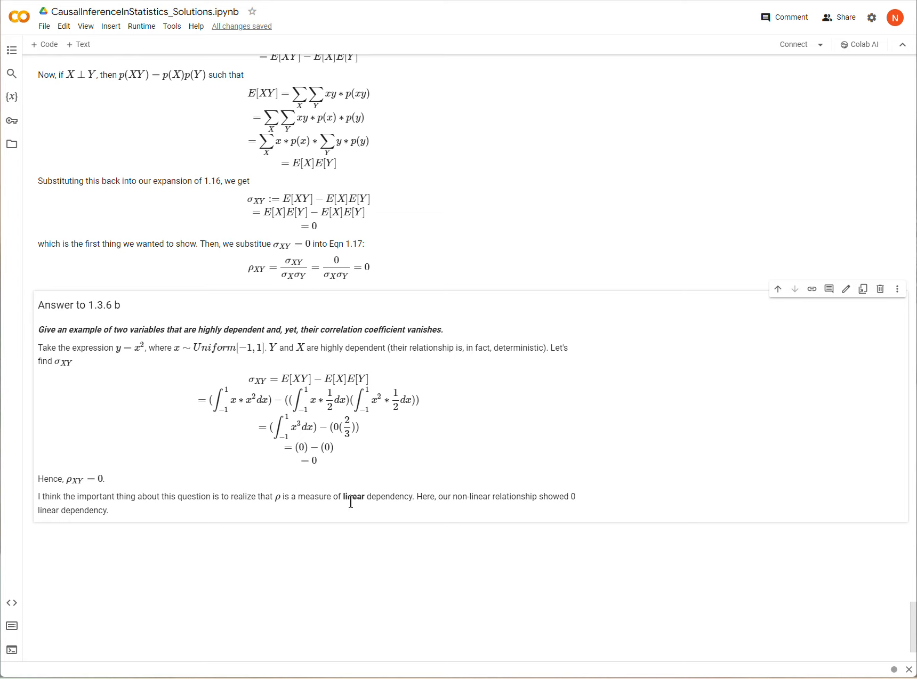
pyautogui.moveTo(351, 517)
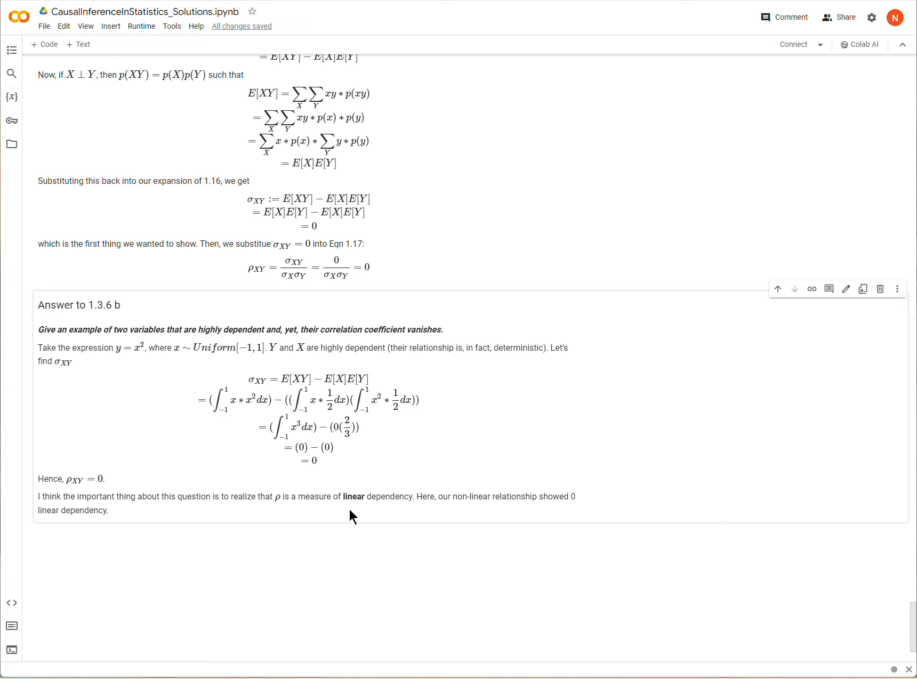
pyautogui.moveTo(346, 512)
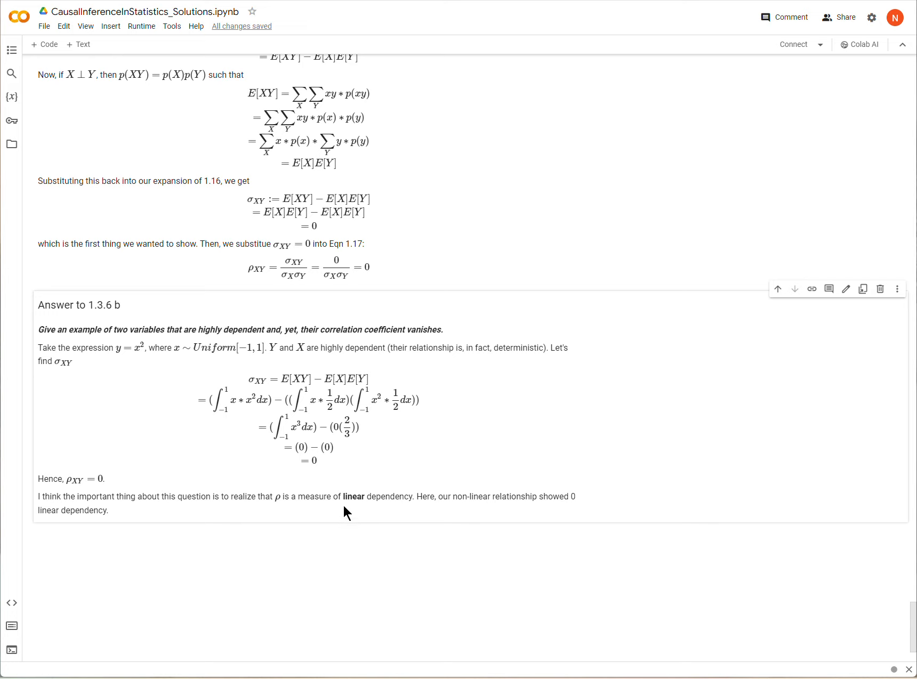
pyautogui.moveTo(228, 352)
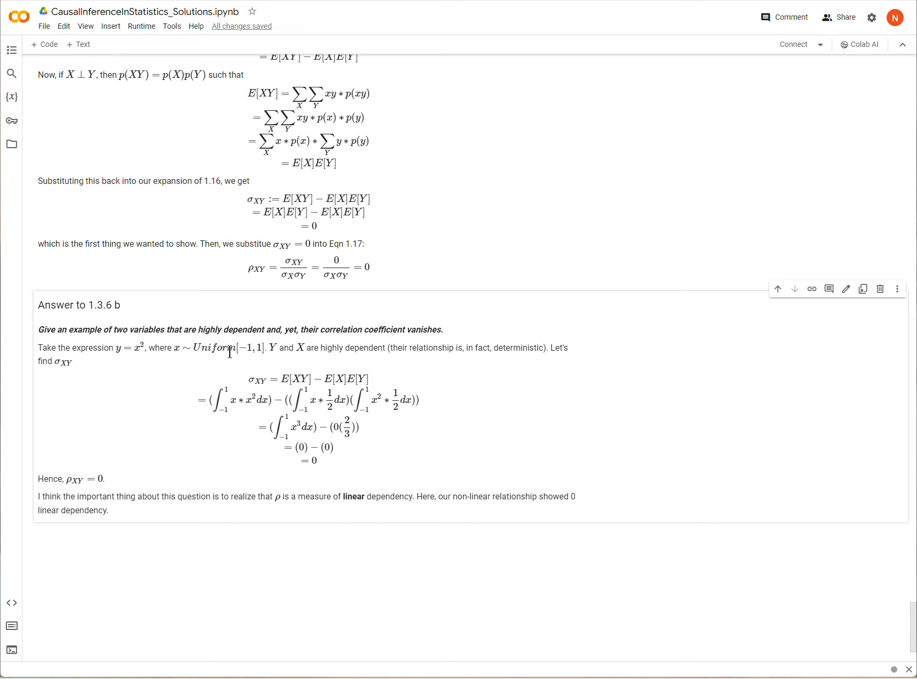
pyautogui.moveTo(117, 348)
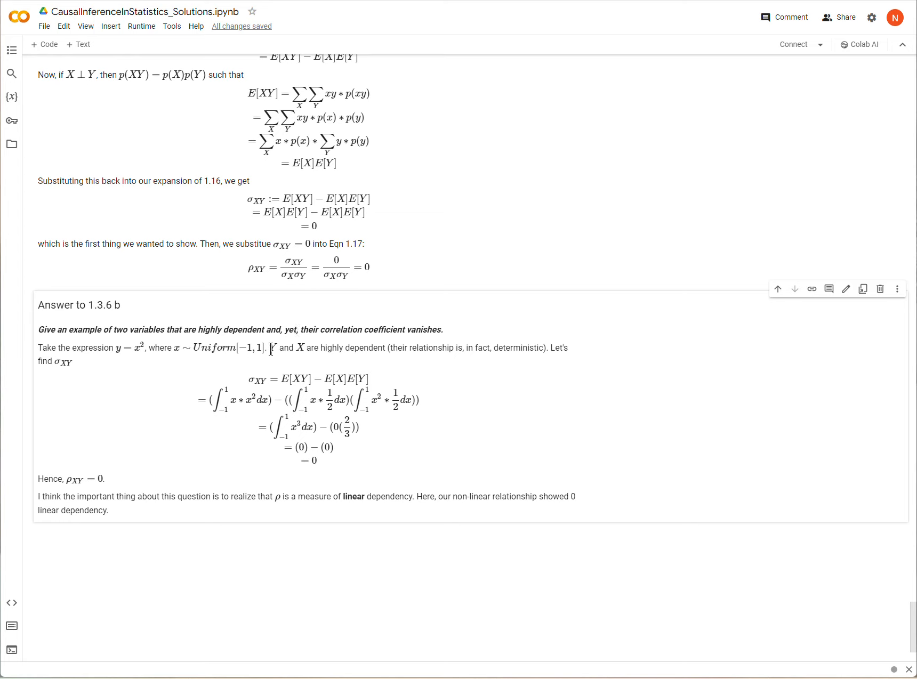
pyautogui.moveTo(143, 348)
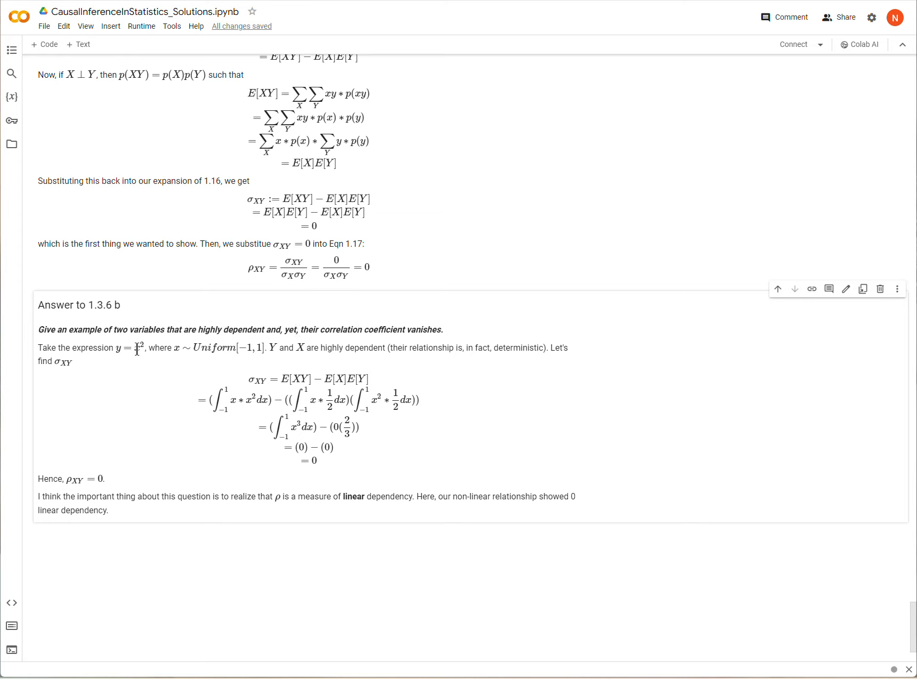
pyautogui.moveTo(124, 357)
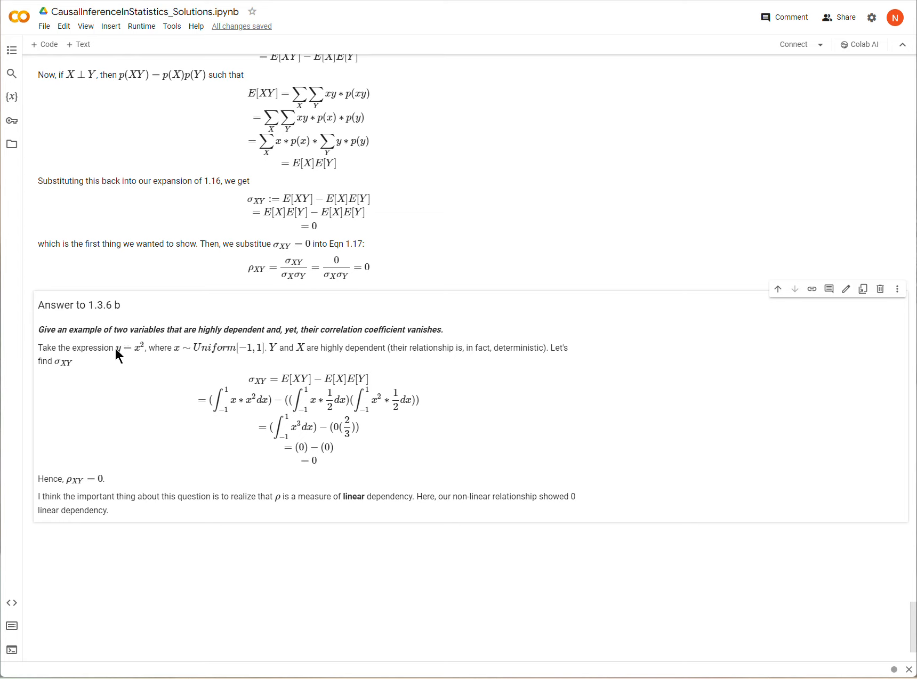
pyautogui.moveTo(204, 347)
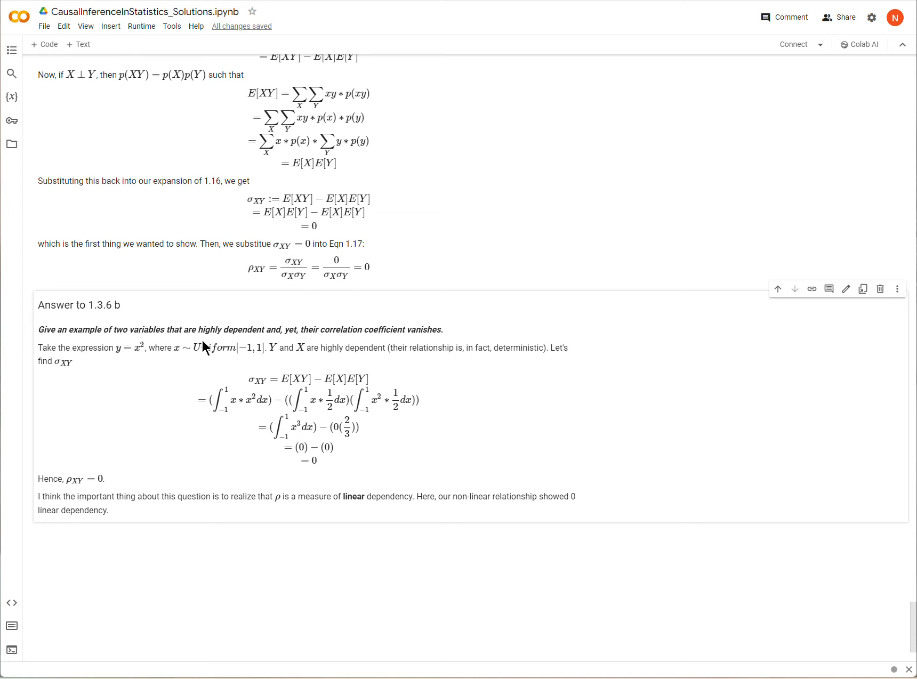
pyautogui.moveTo(456, 320)
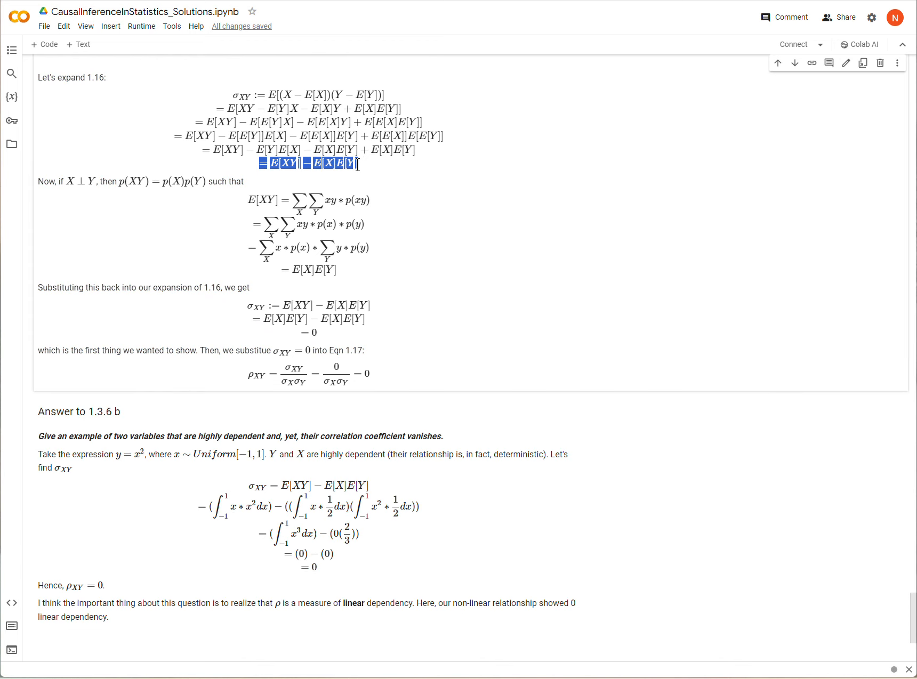
pyautogui.click(271, 95)
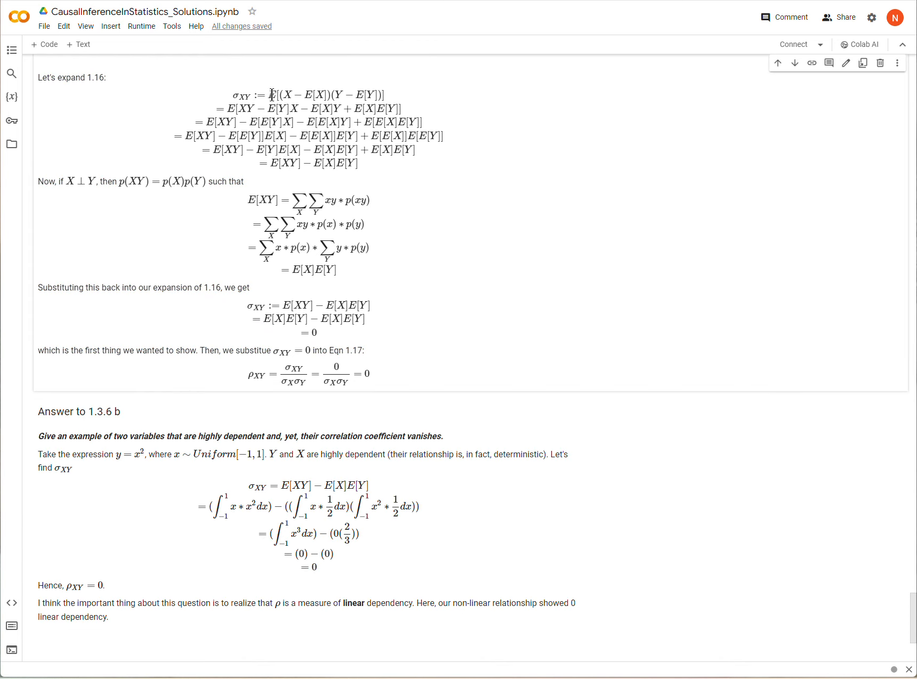
pyautogui.moveTo(264, 178)
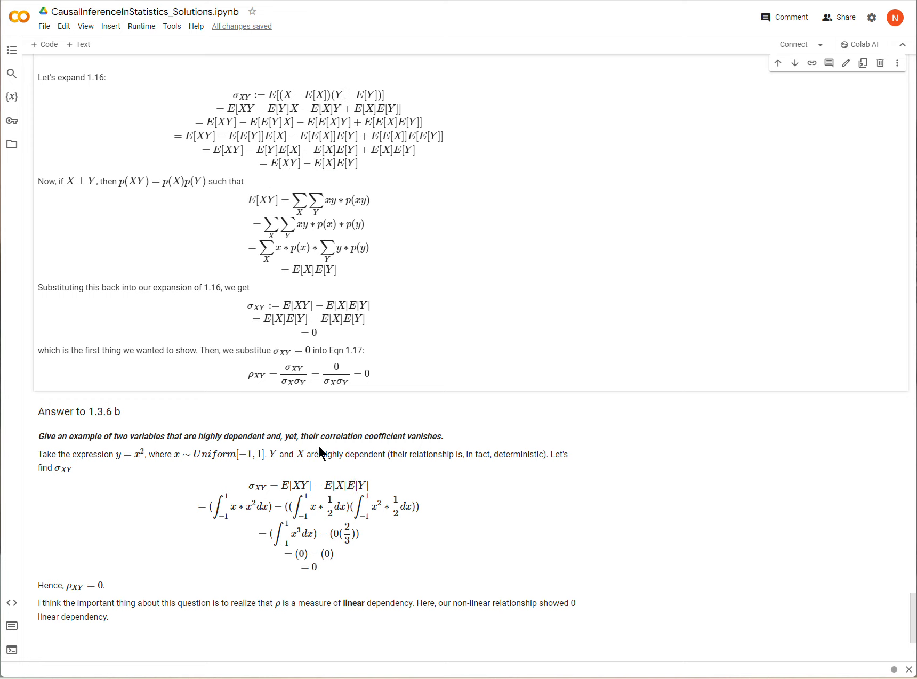
pyautogui.scroll(-3)
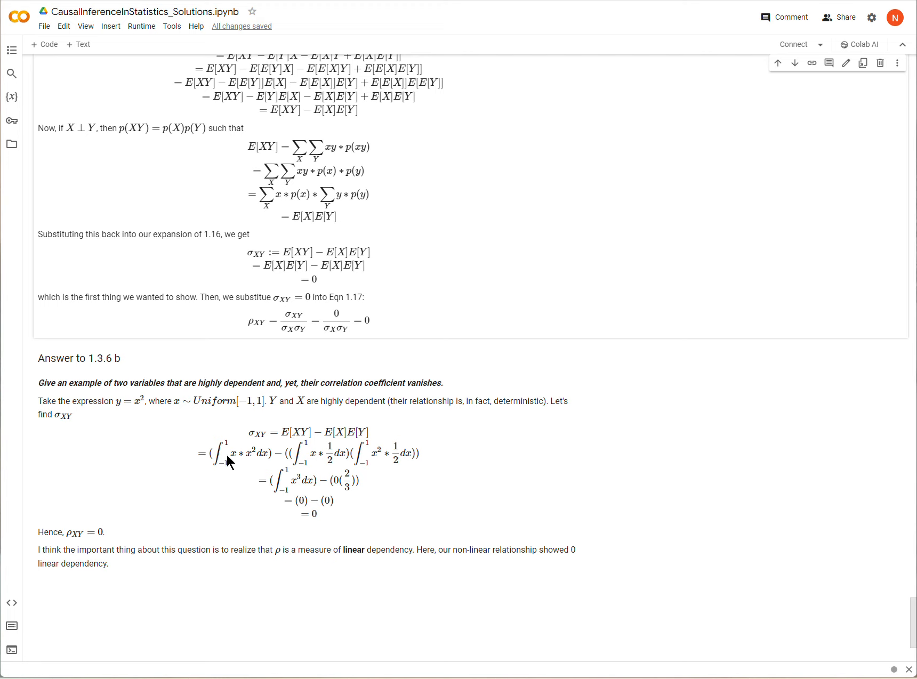
pyautogui.moveTo(239, 467)
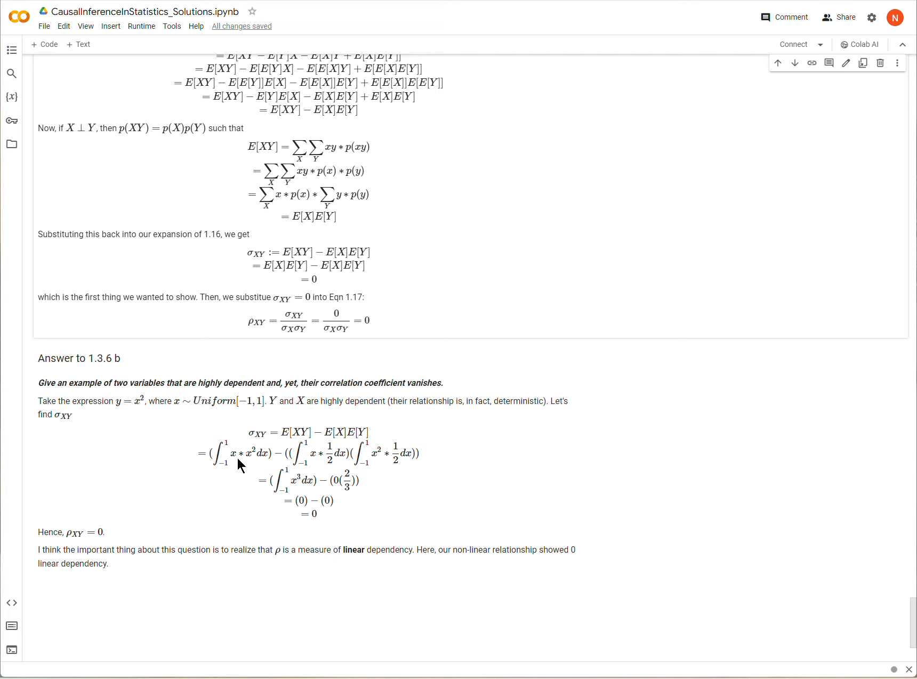
pyautogui.moveTo(254, 462)
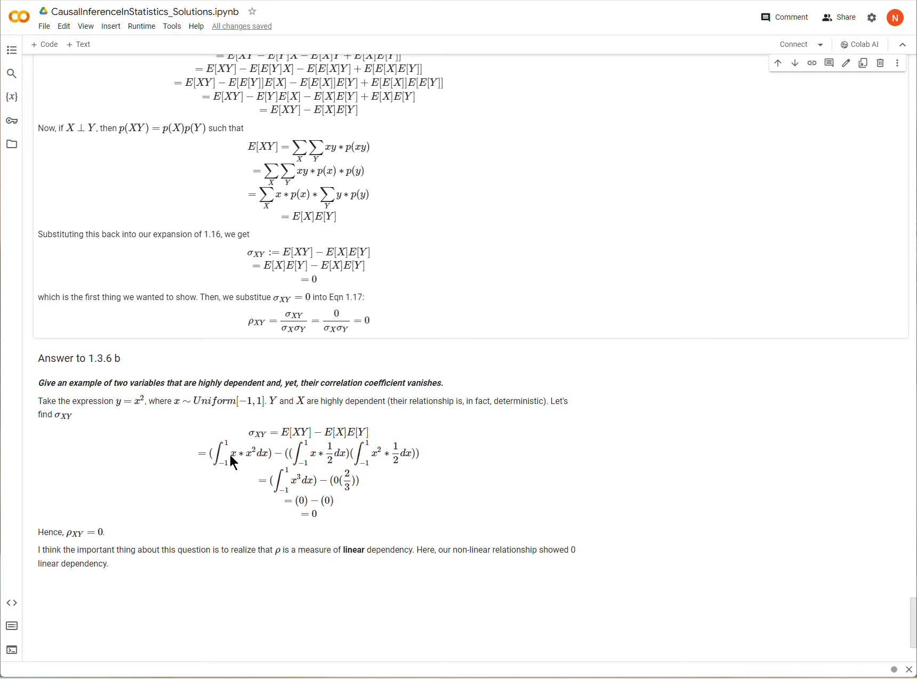
pyautogui.click(250, 453)
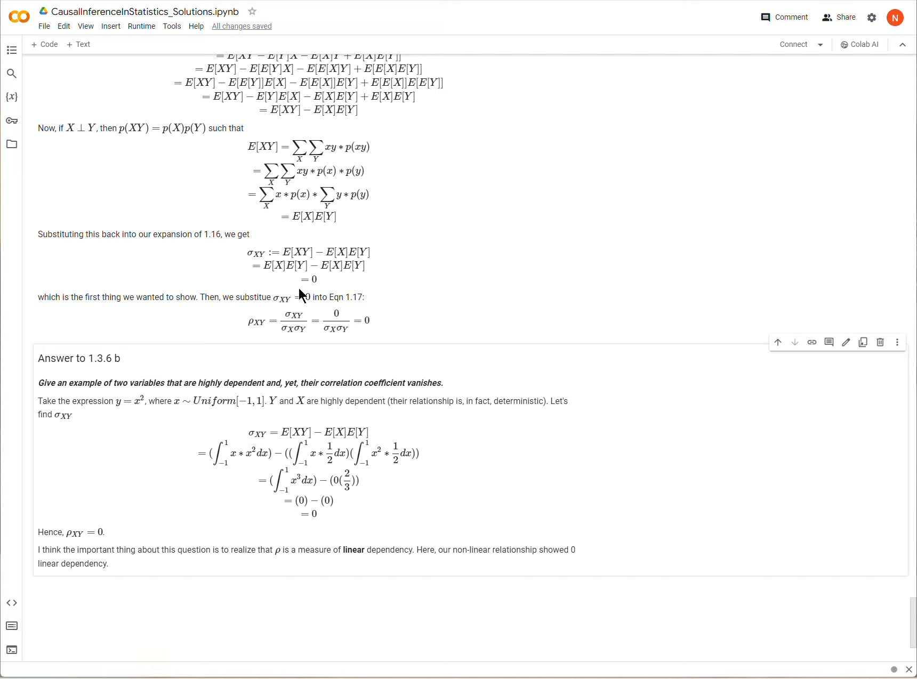
pyautogui.moveTo(237, 328)
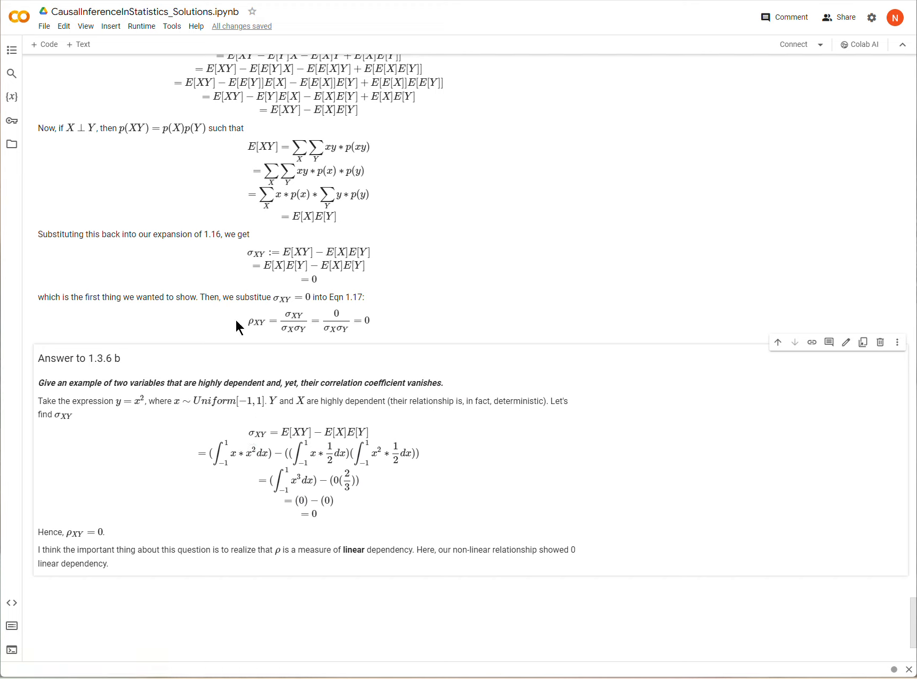
pyautogui.moveTo(292, 152)
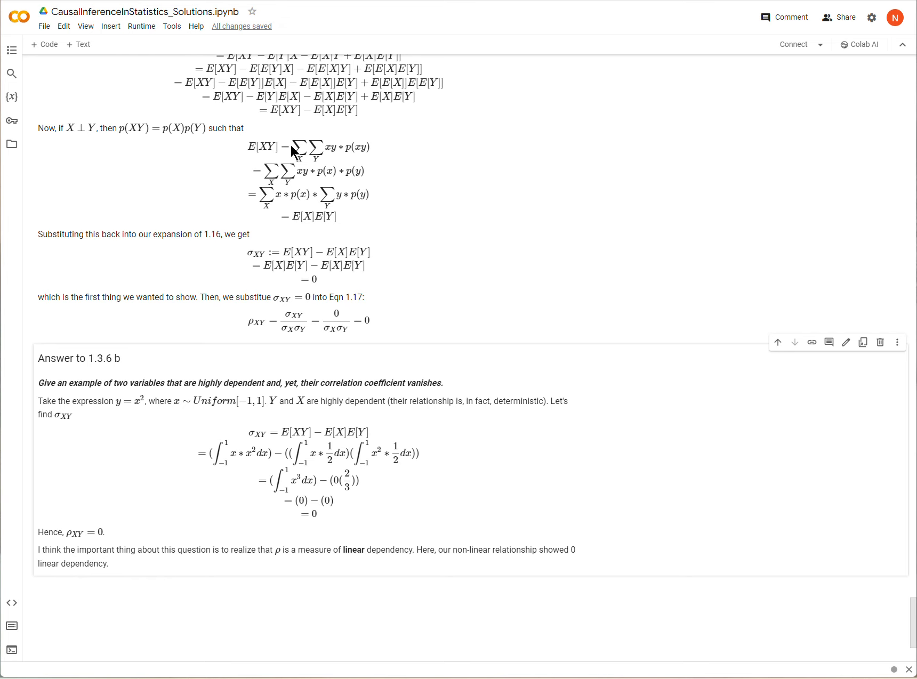
pyautogui.moveTo(342, 154)
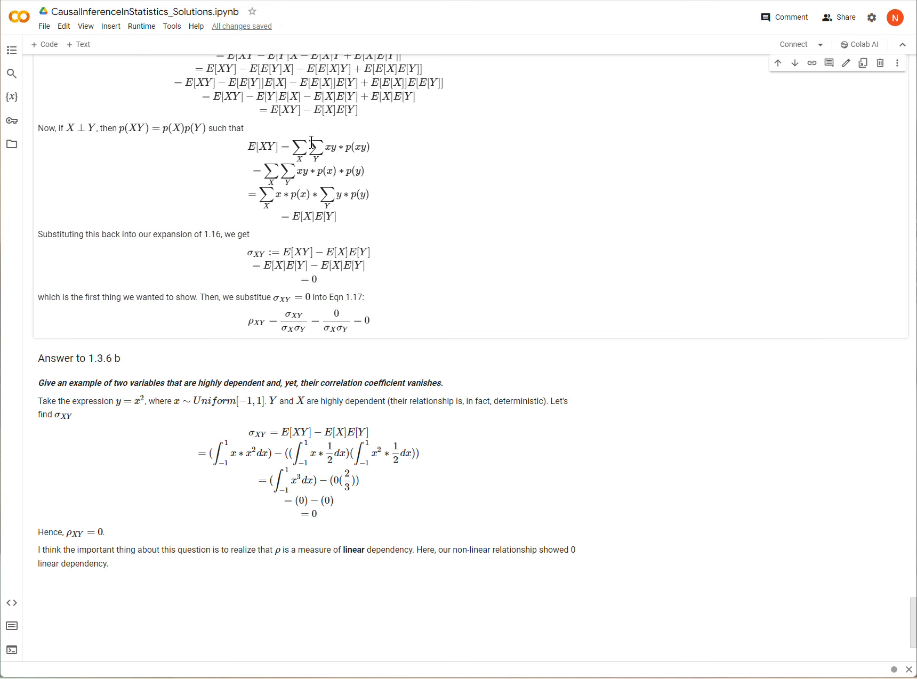
pyautogui.moveTo(246, 468)
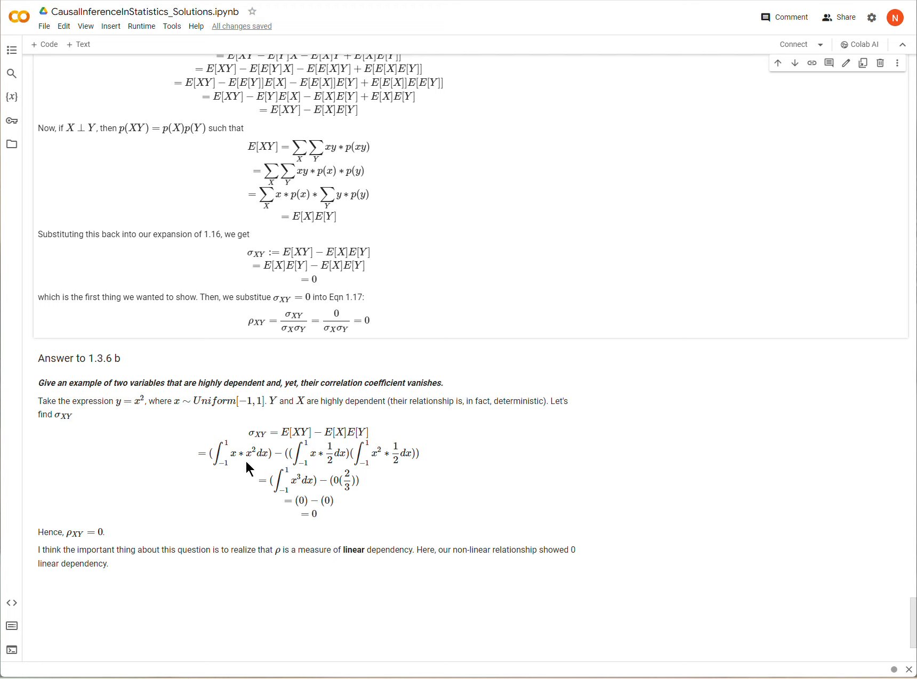
pyautogui.moveTo(243, 447)
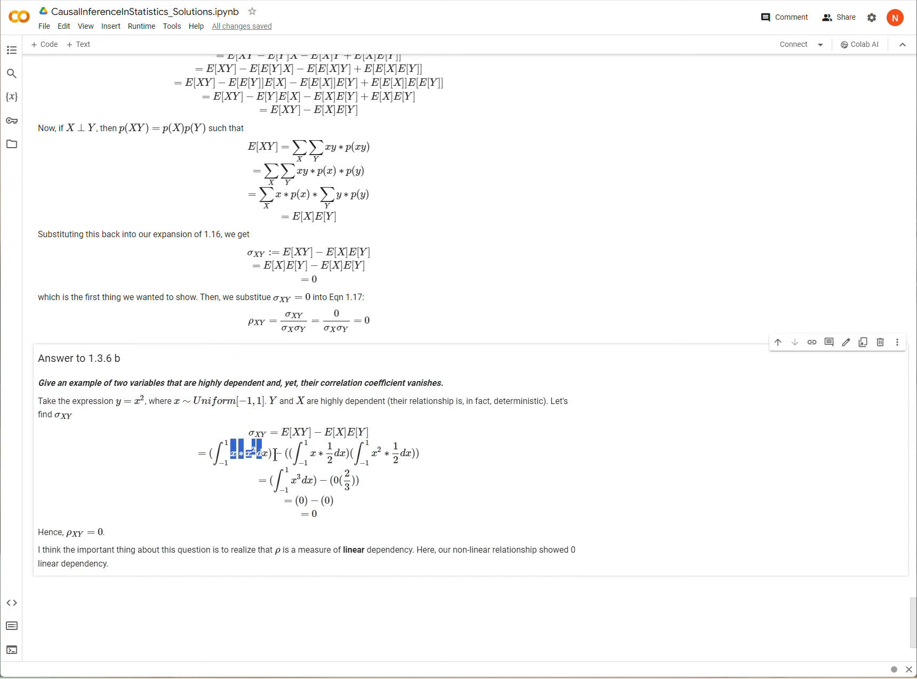
pyautogui.click(304, 462)
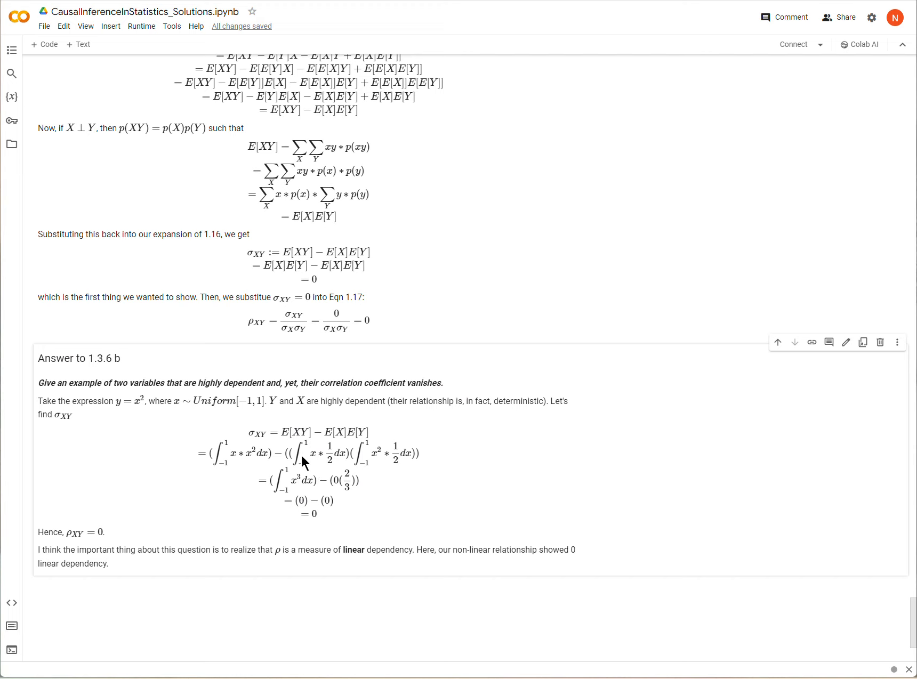
pyautogui.moveTo(364, 461)
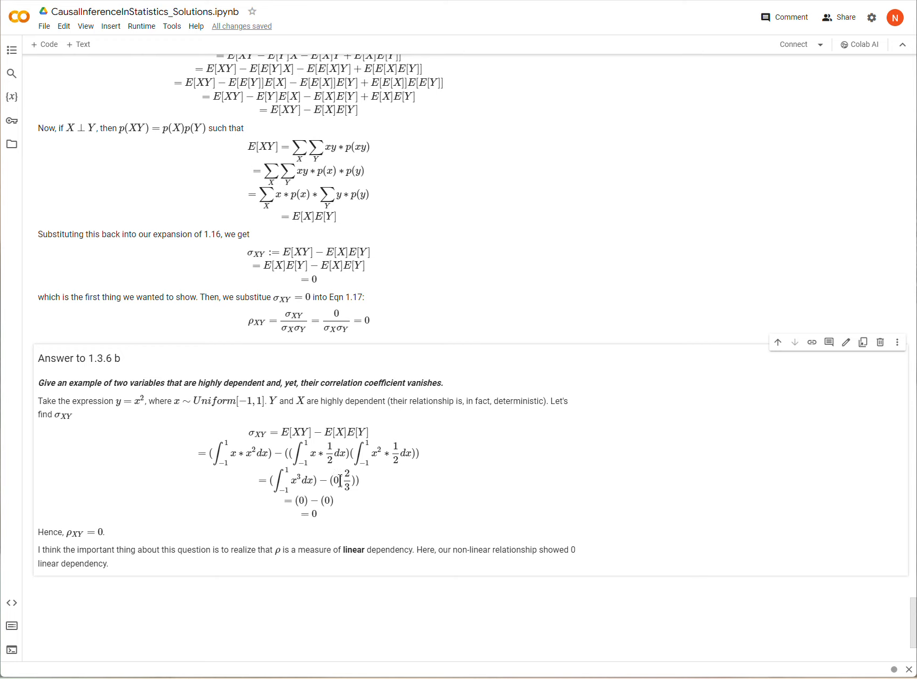
pyautogui.moveTo(335, 479)
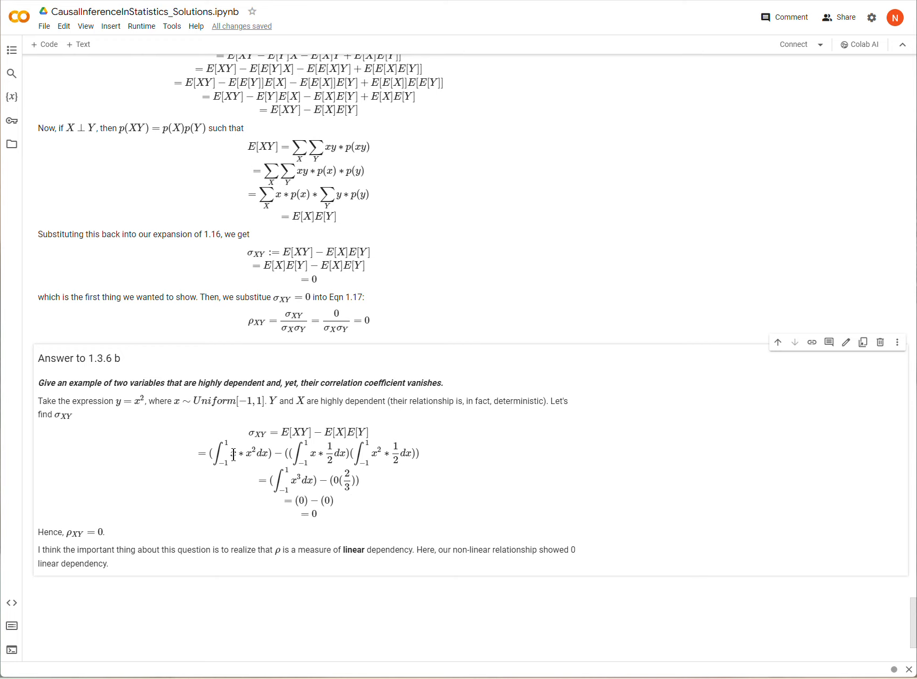
pyautogui.moveTo(333, 464)
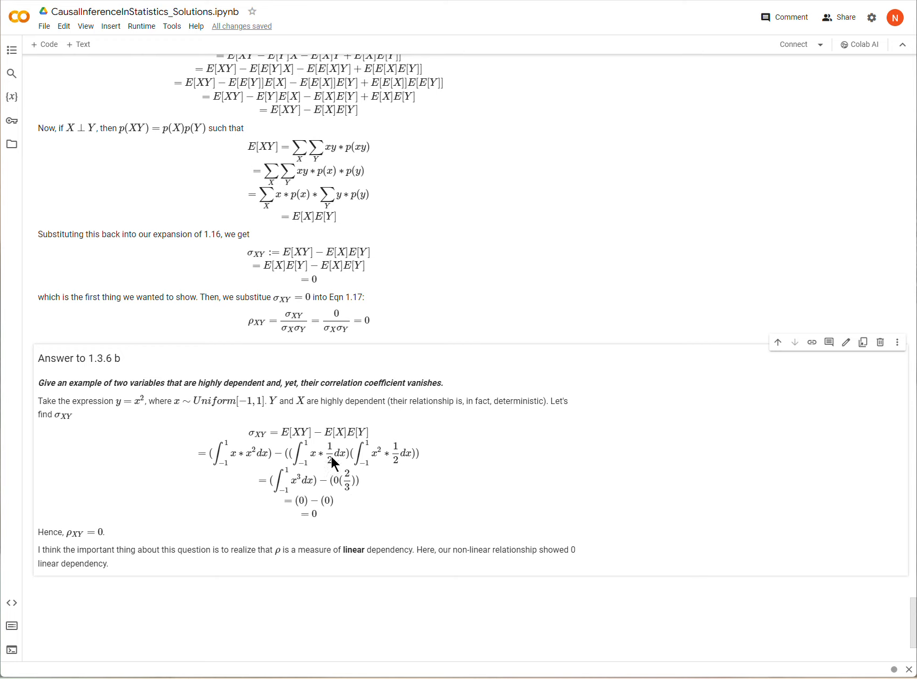
pyautogui.moveTo(283, 483)
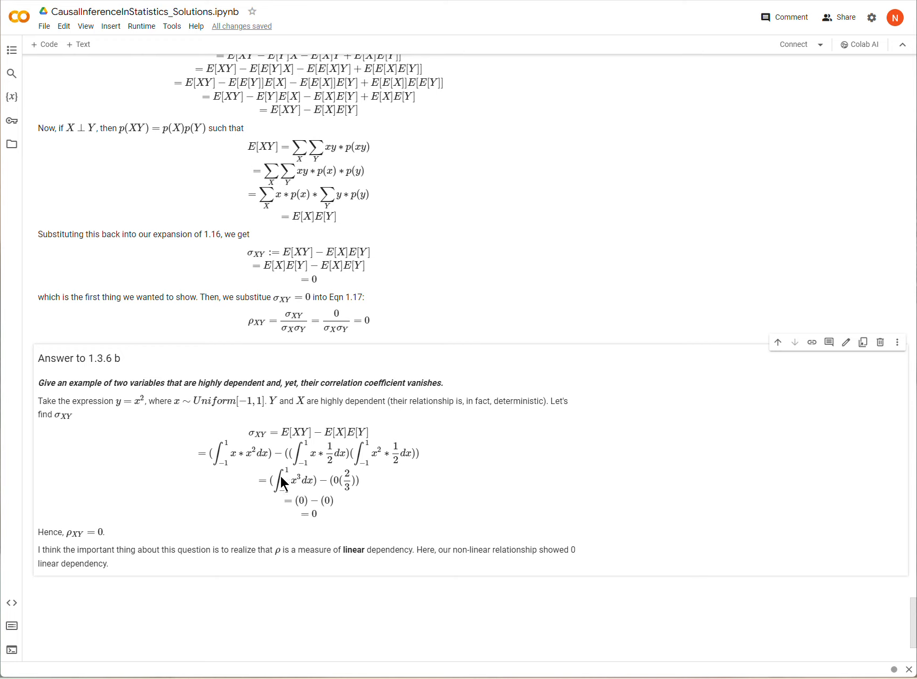
pyautogui.moveTo(272, 500)
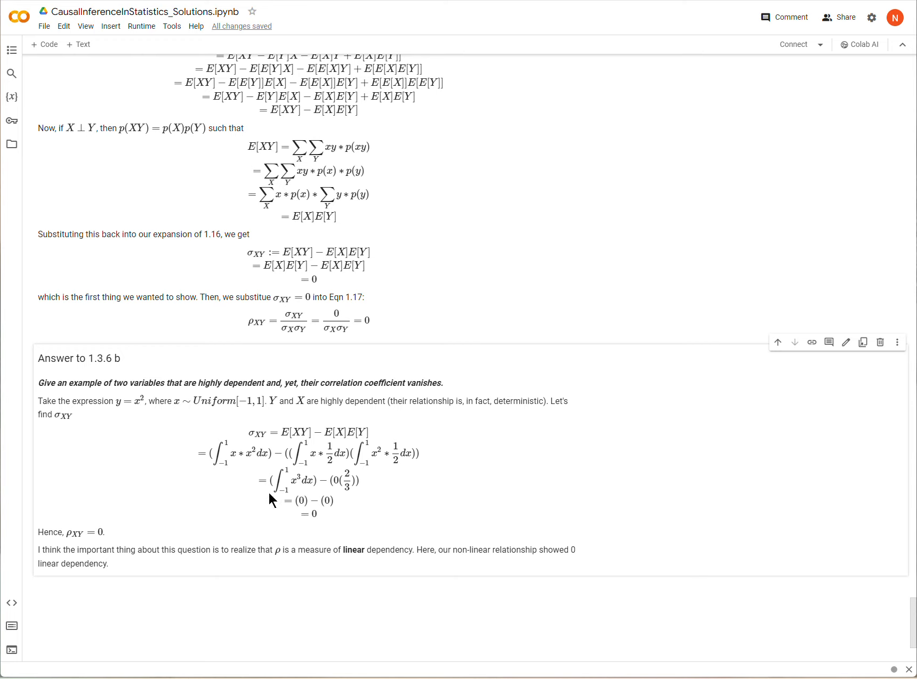
pyautogui.moveTo(330, 507)
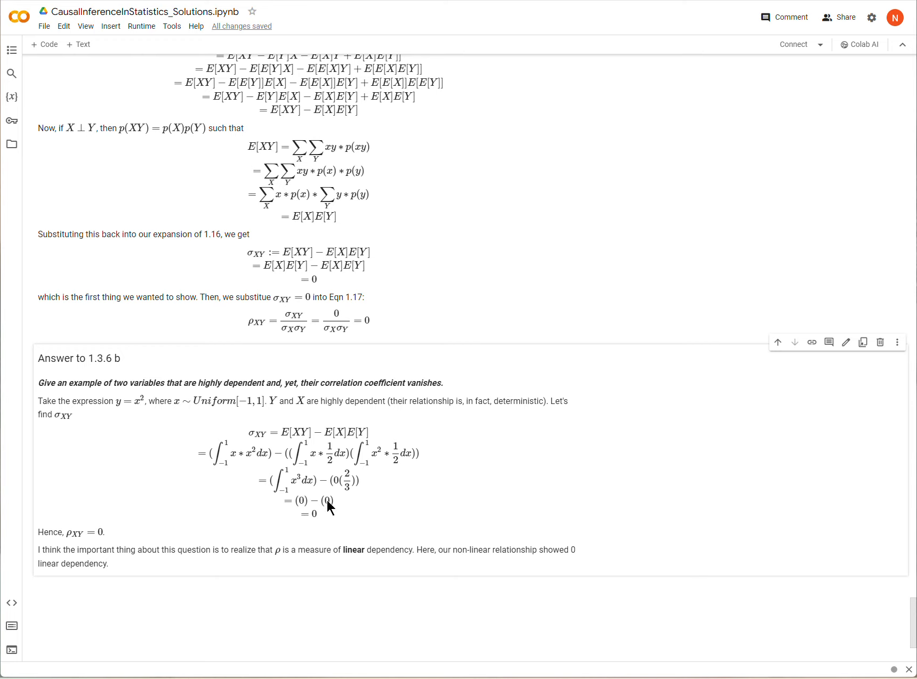
pyautogui.moveTo(512, 462)
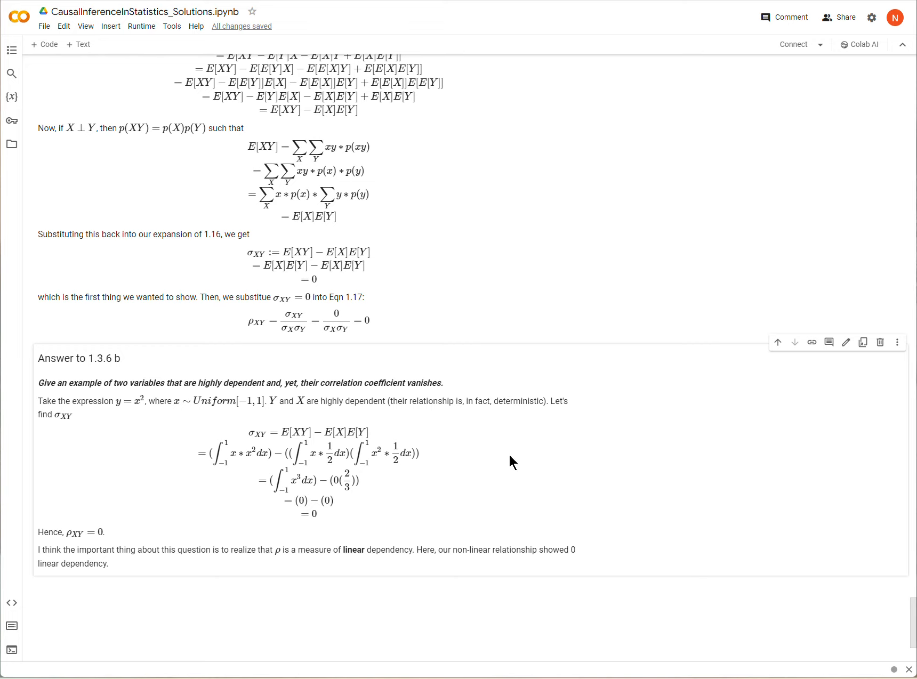